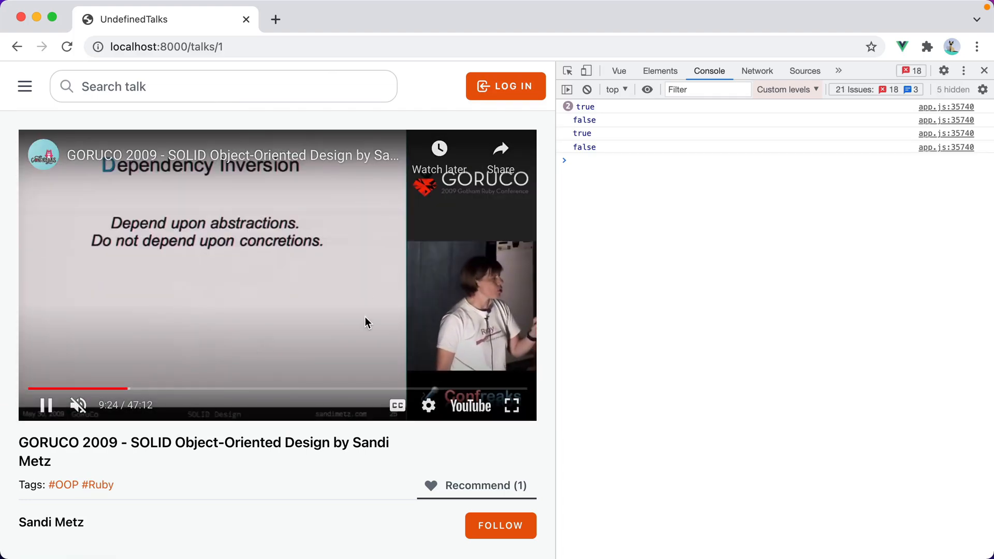
- Recommend the SOLID talk as a guest and dismiss the Authentication required notice
left_click(474, 486)
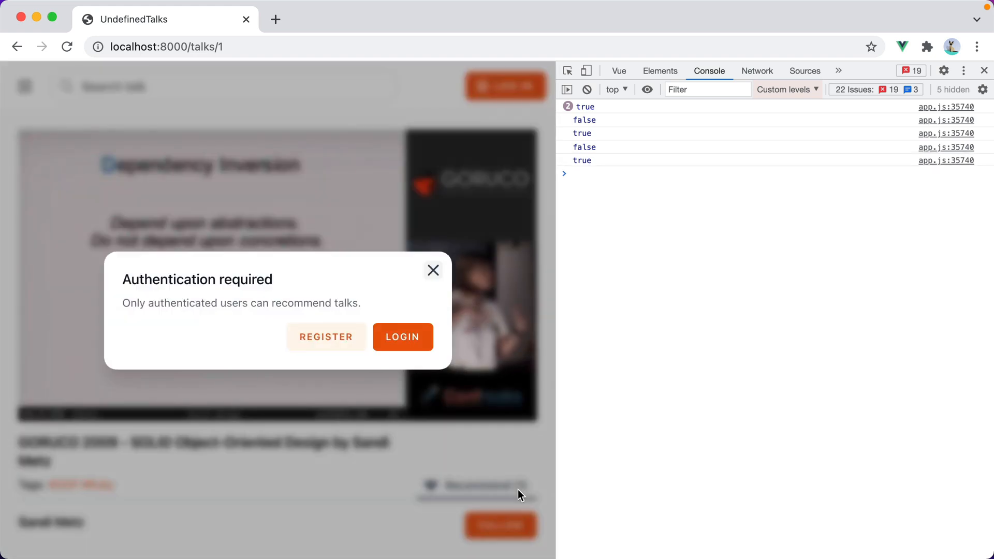
left_click(433, 270)
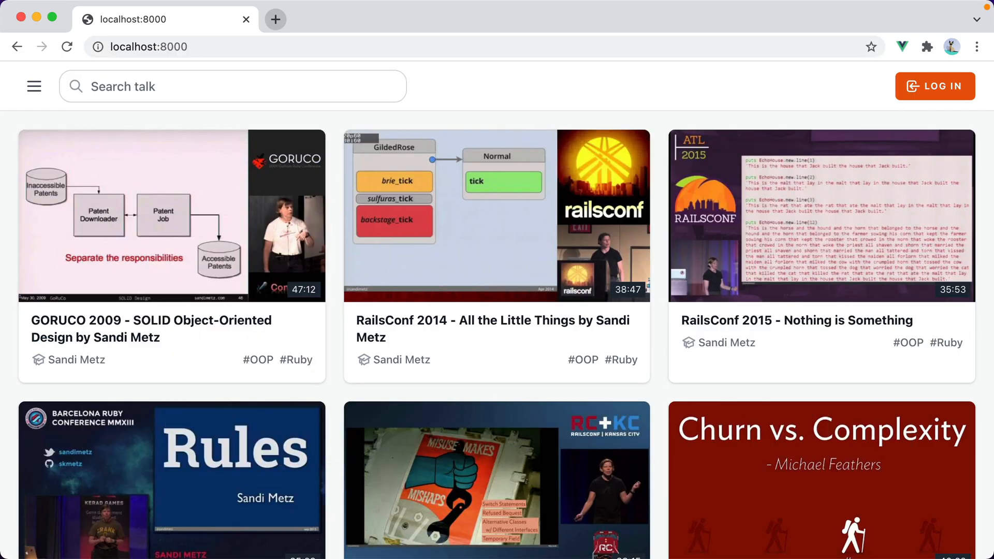
- Recommend the RailsConf 2015 talk as a guest, dismissing the generic authentication notice between attempts
left_click(821, 215)
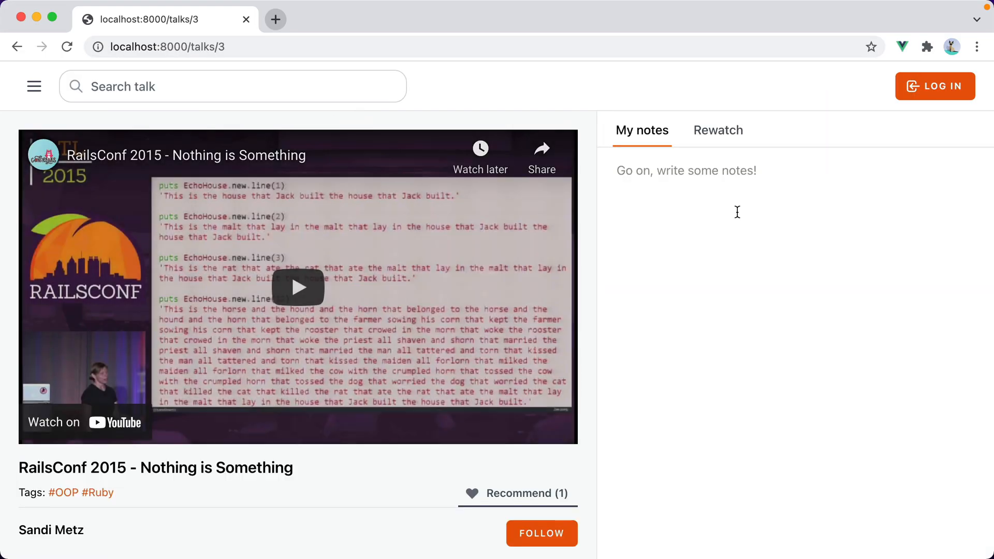
left_click(299, 288)
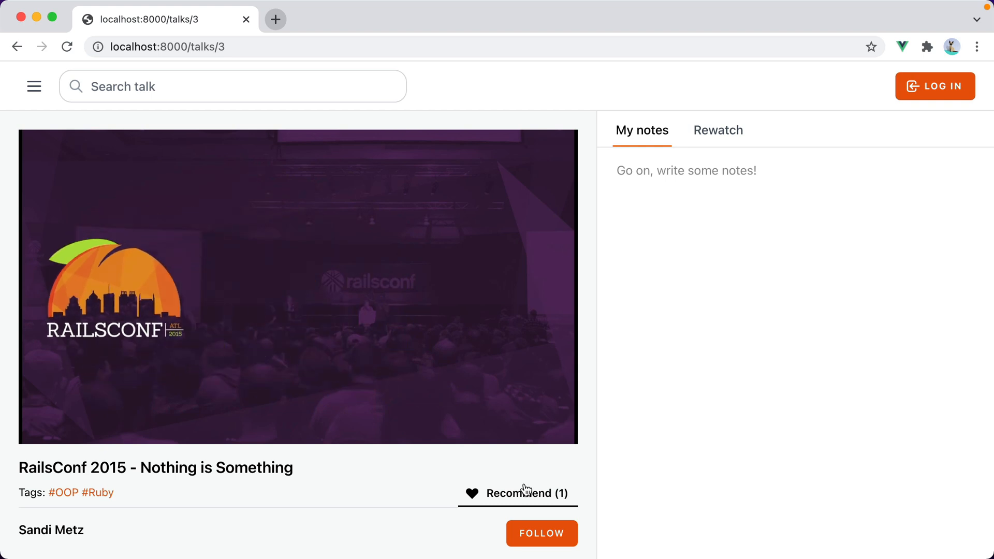
left_click(935, 86)
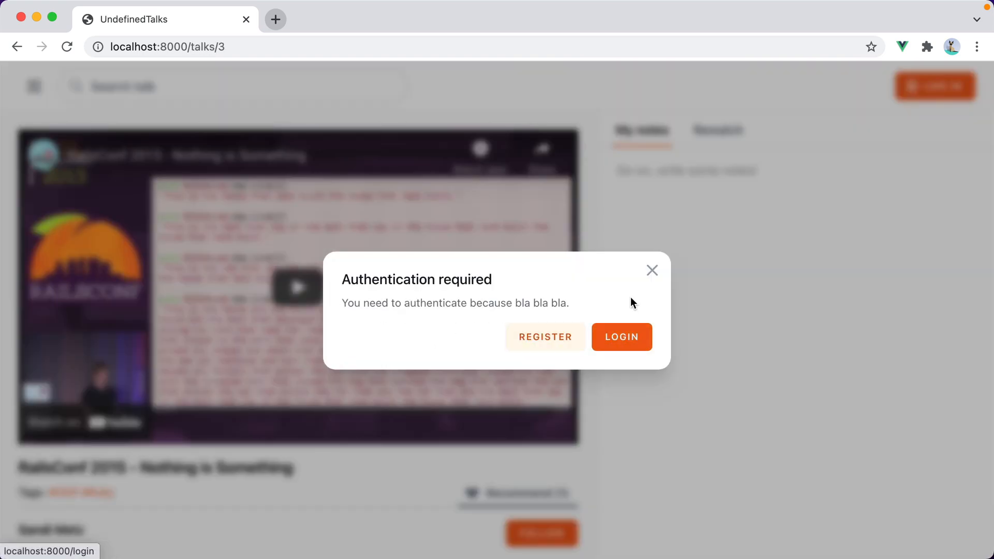
left_click(652, 270)
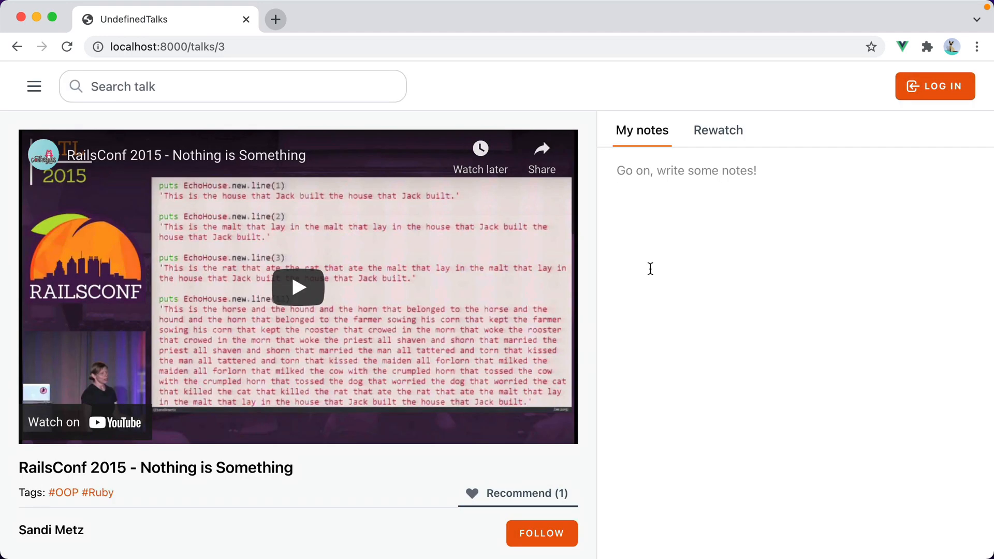
left_click(935, 86)
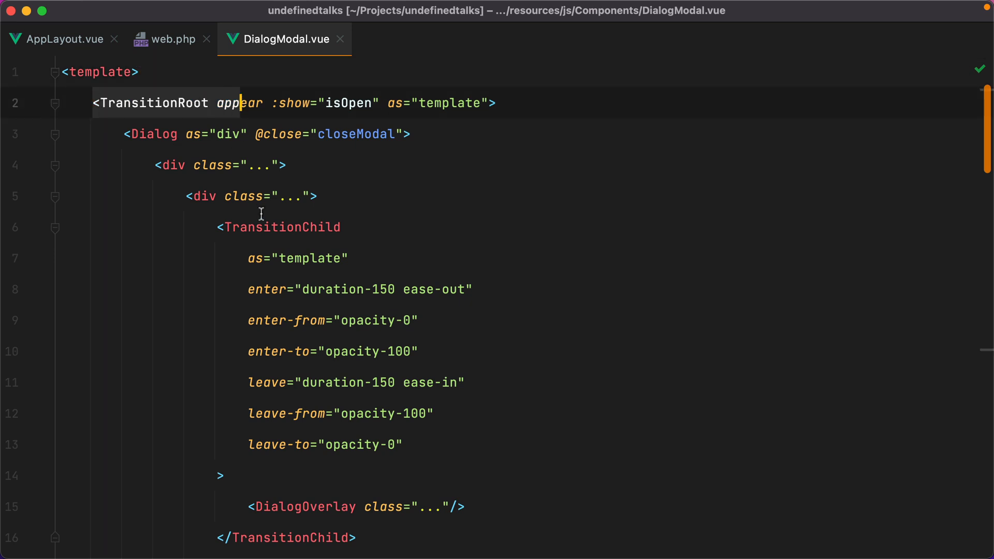
scroll("down", 3)
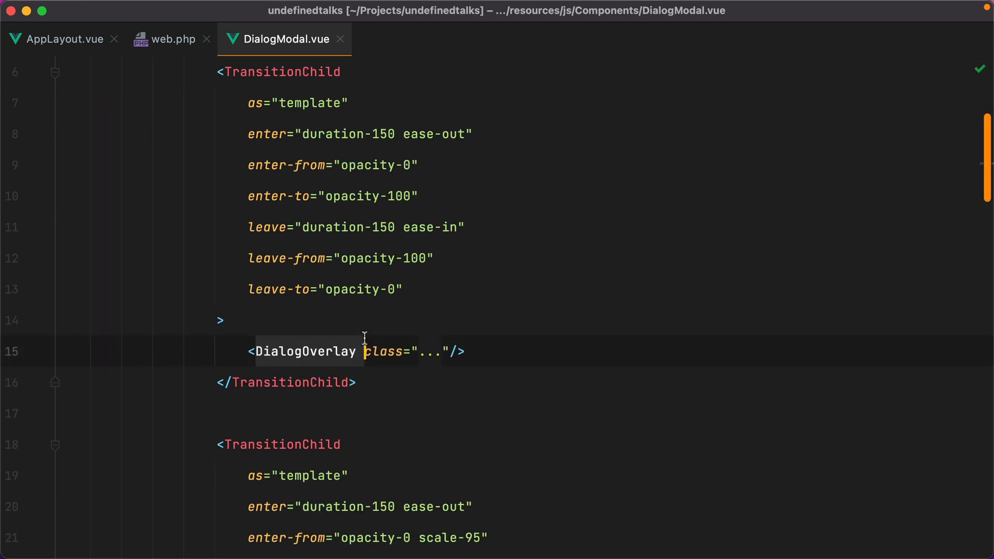
scroll("down", 3)
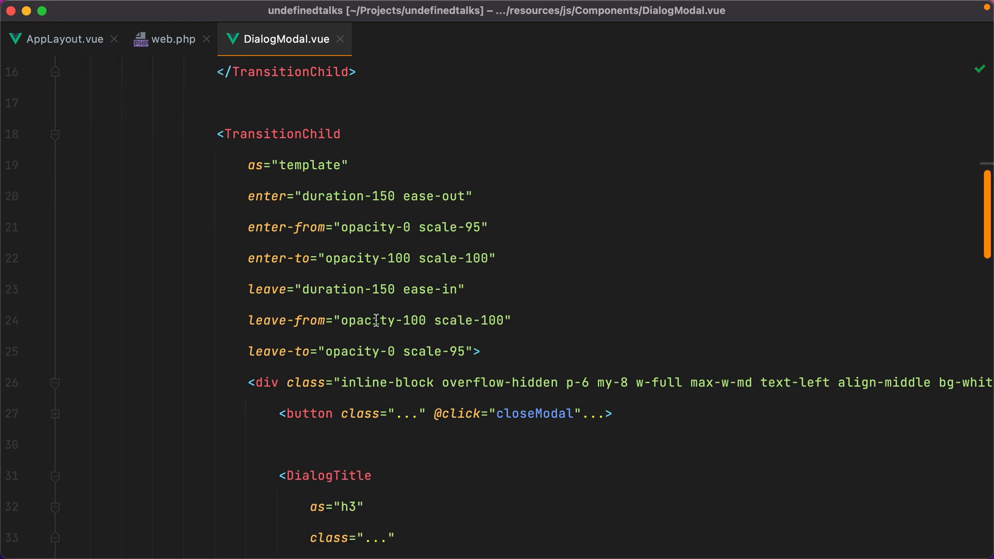
scroll("down", 3)
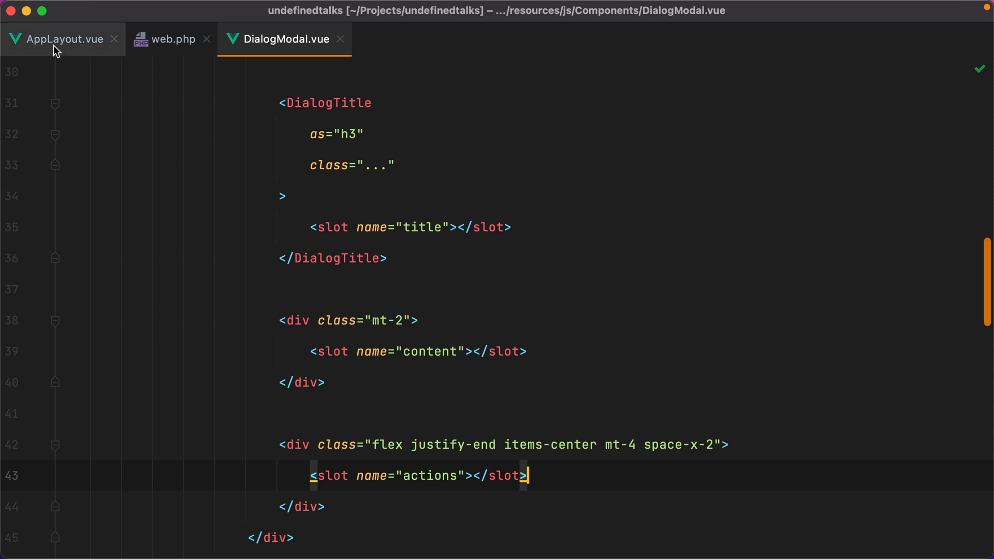
- Review the DialogModal title and actions templates and the authModalIsOpen binding in AppLayout.vue
left_click(63, 39)
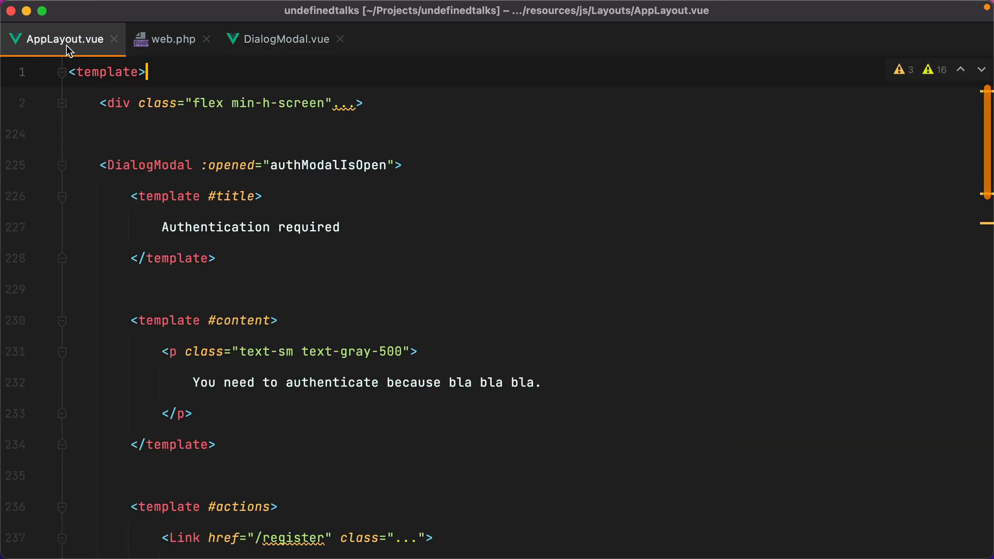
mouse_move(85, 38)
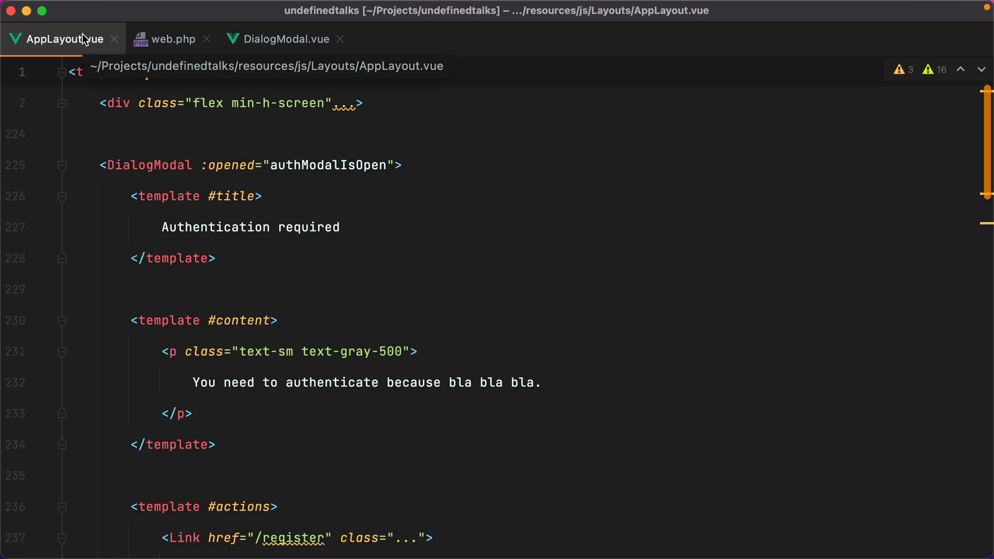
mouse_move(93, 44)
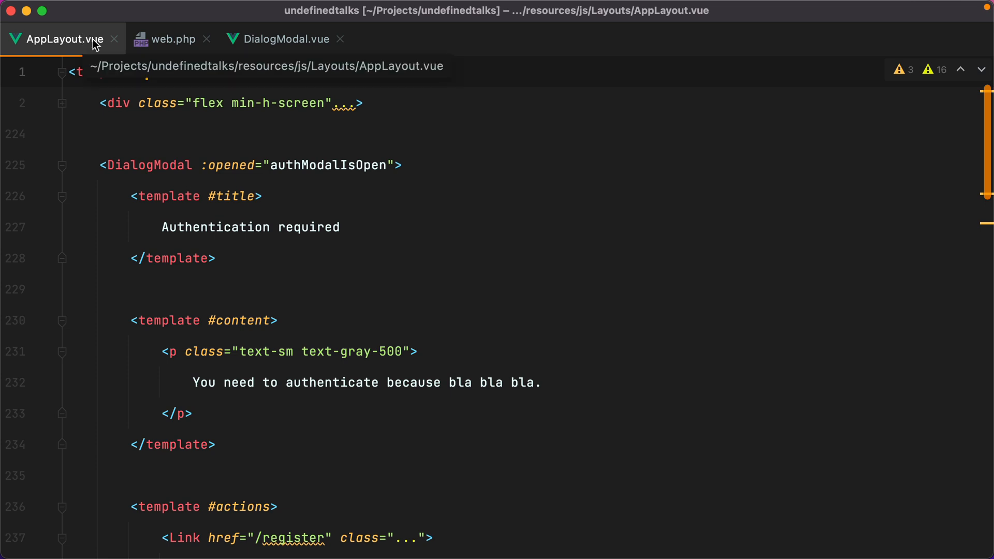
left_click(262, 197)
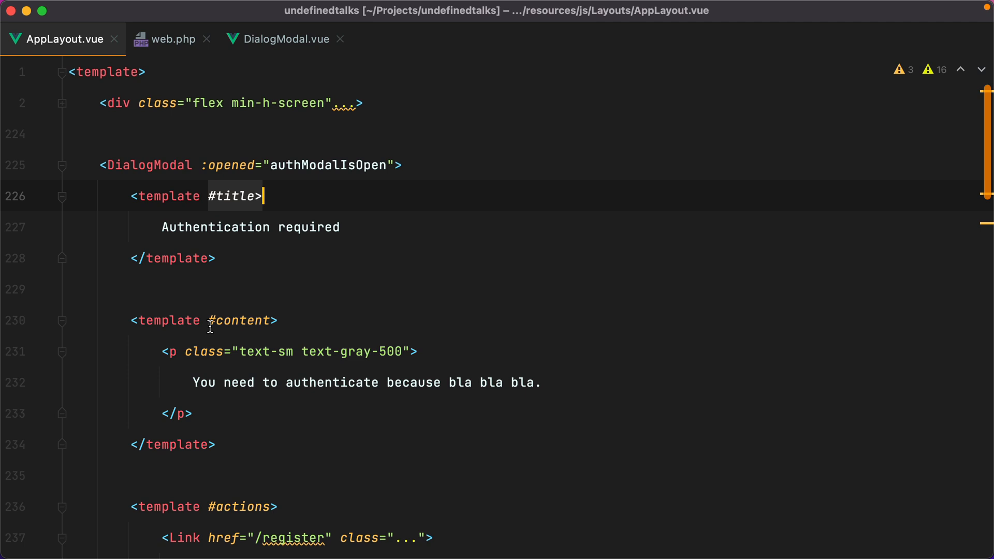
left_click(284, 507)
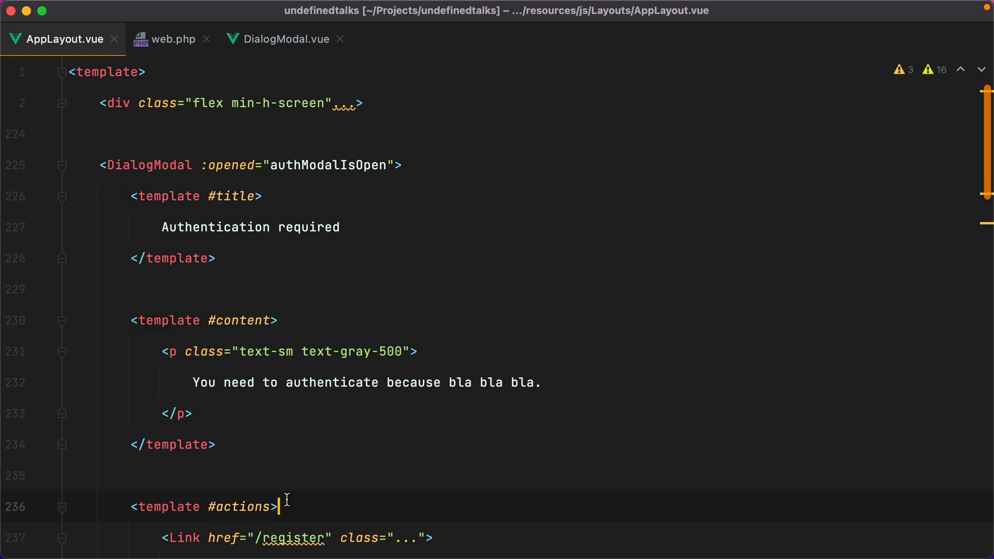
double_click(325, 165)
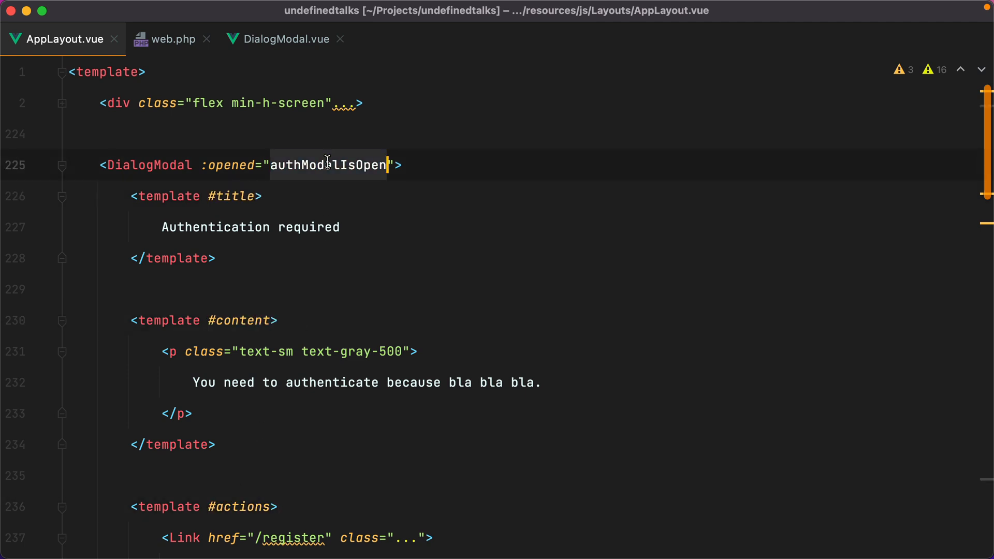
mouse_move(329, 166)
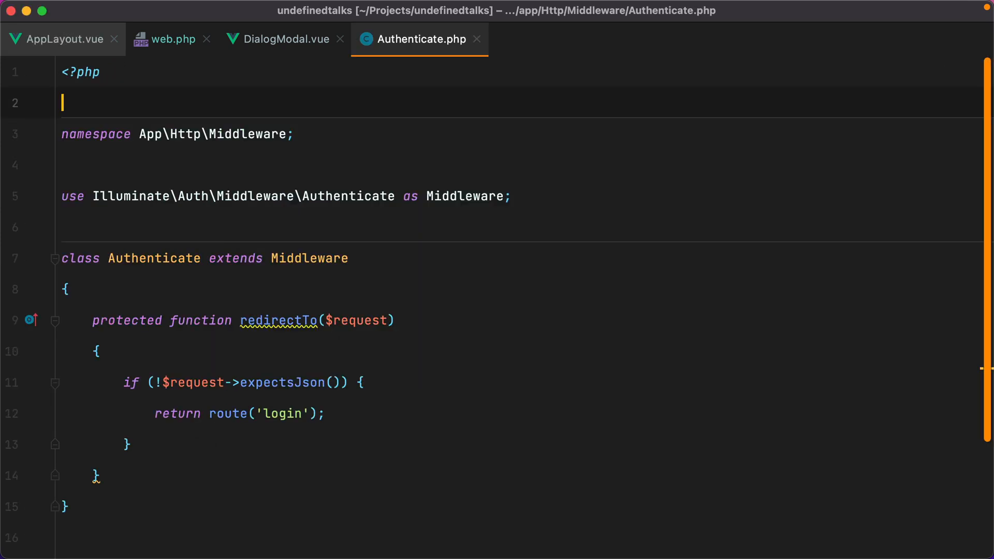
- Replace route('login') with url()->previous() in the Authenticate middleware
double_click(279, 321)
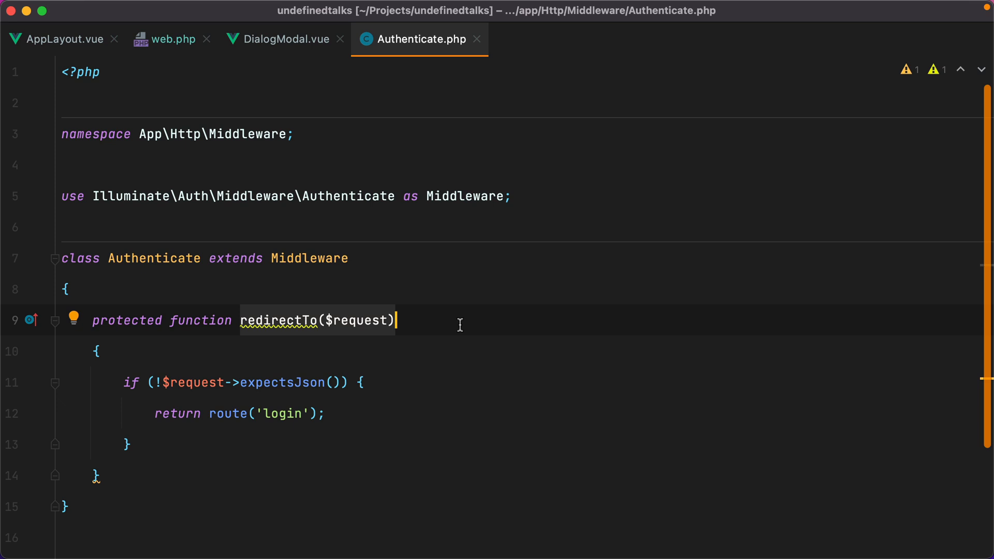
double_click(226, 414)
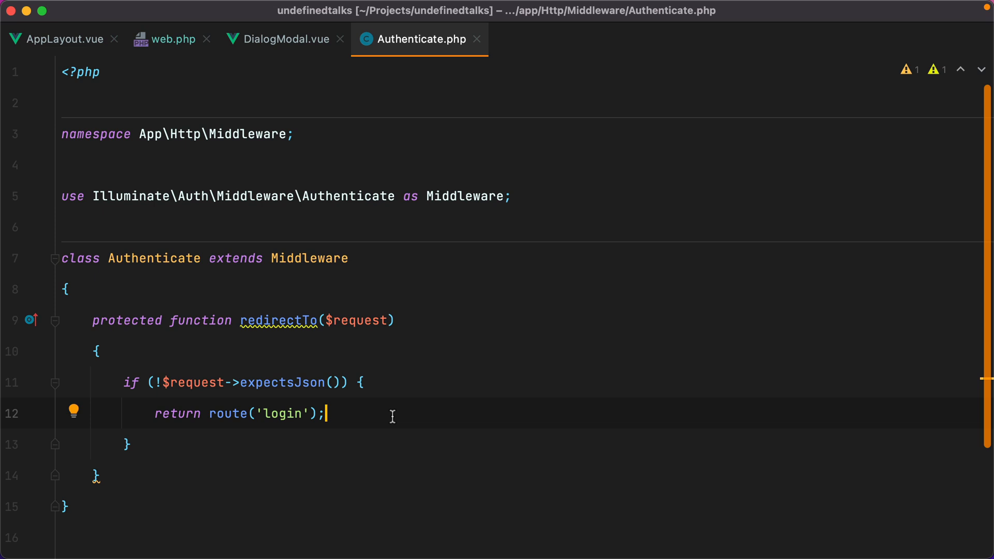
type("url()->previous")
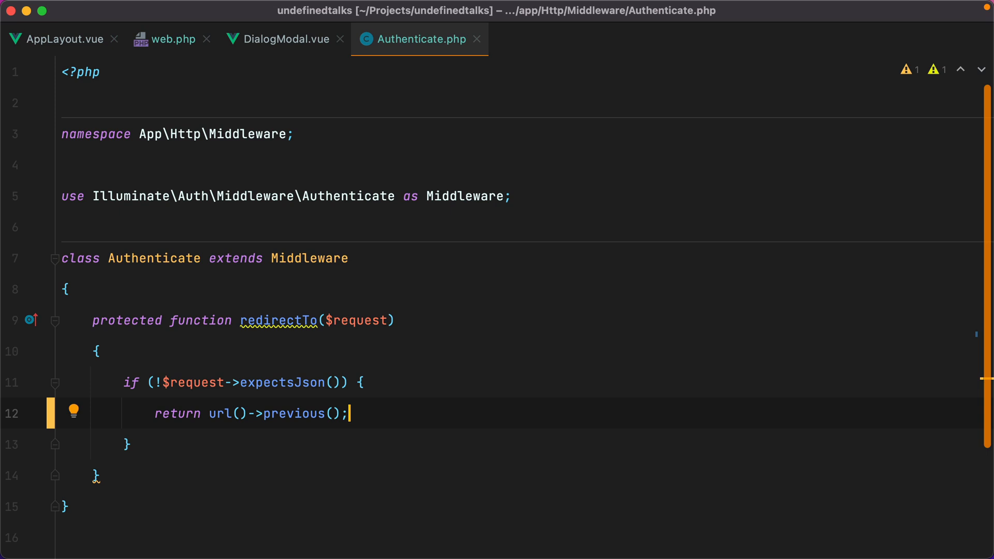
- Add Session::flash('requireAuth', 'Only authenticated users can recommend talks.') before the redirect
type("S")
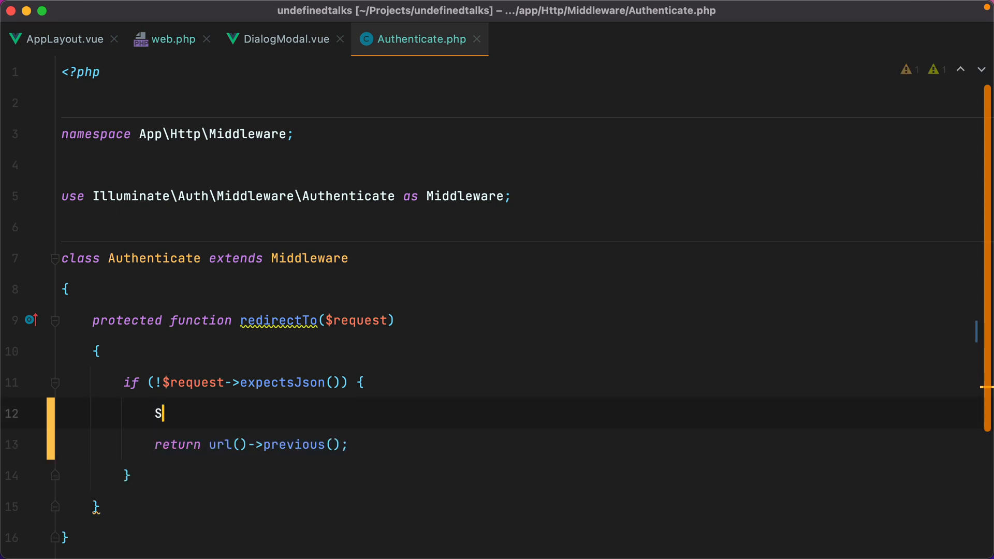
type("ession::flash('require")
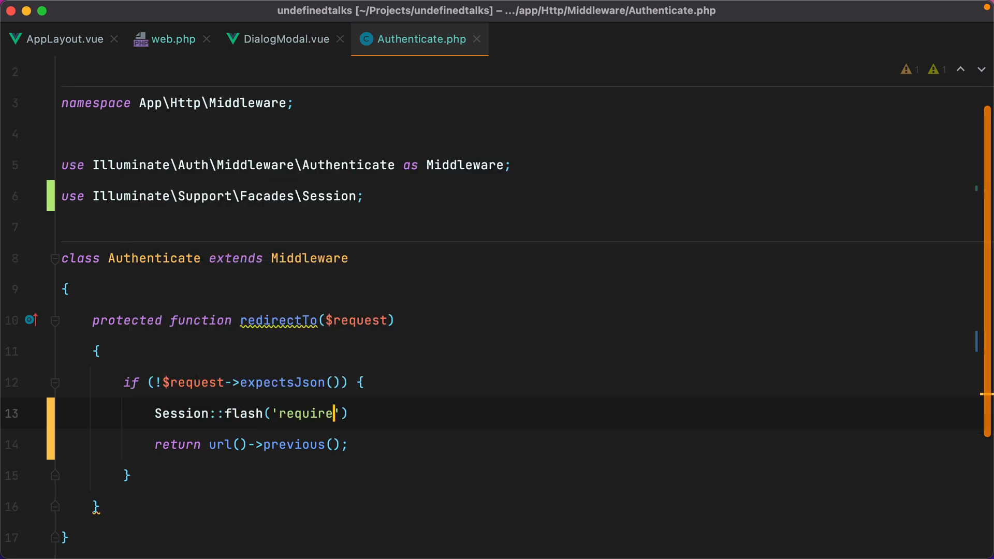
type("Auth', '")
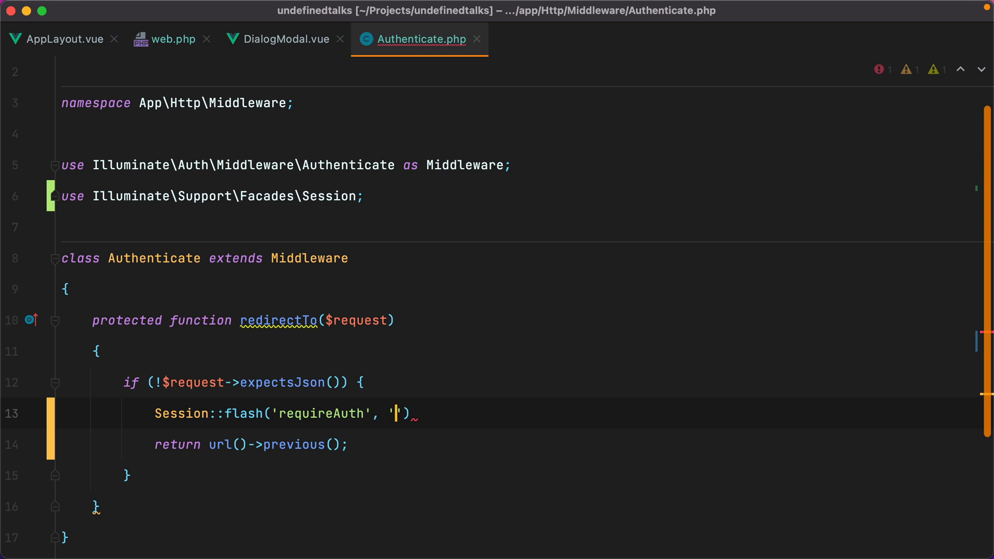
type("Only authenticated users can recommend talks.")
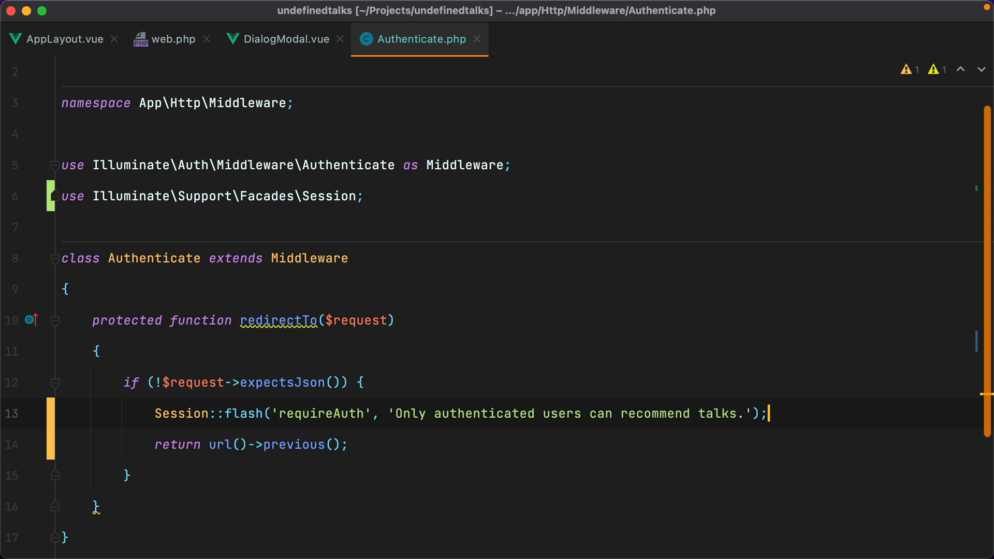
type("auth")
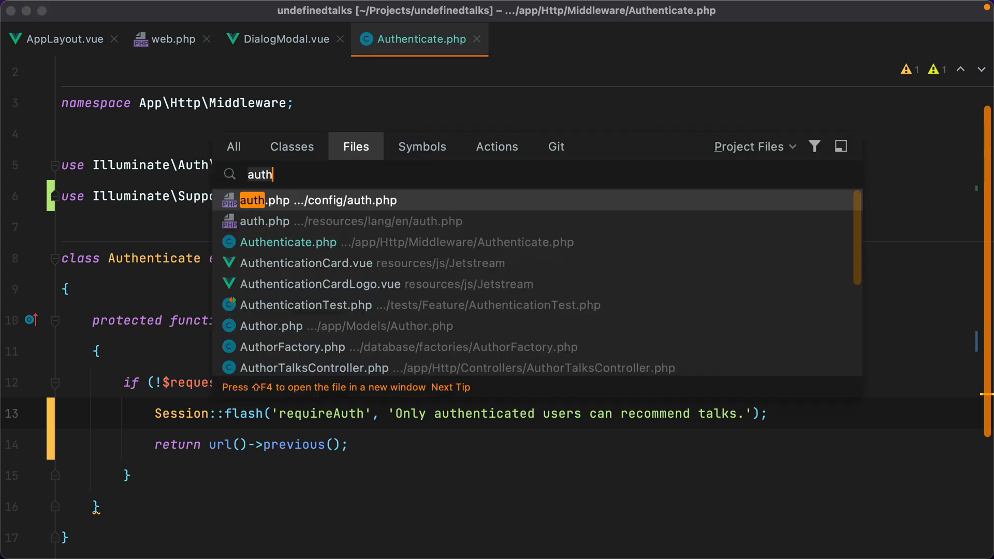
- Share 'session' => session()->only(['requireAuth']) in HandleInertiaRequests.php and close the file
type("handle")
type("'")
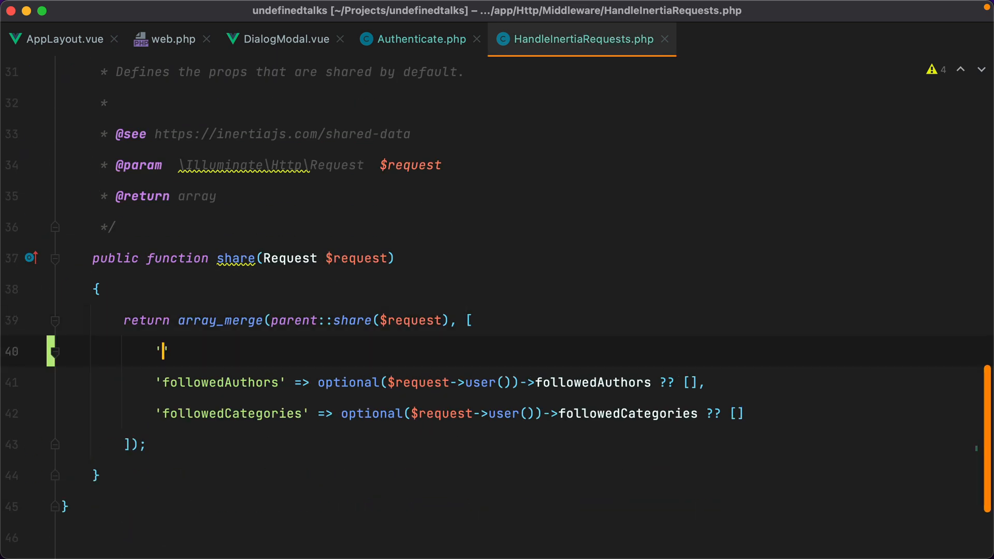
type("session' => s")
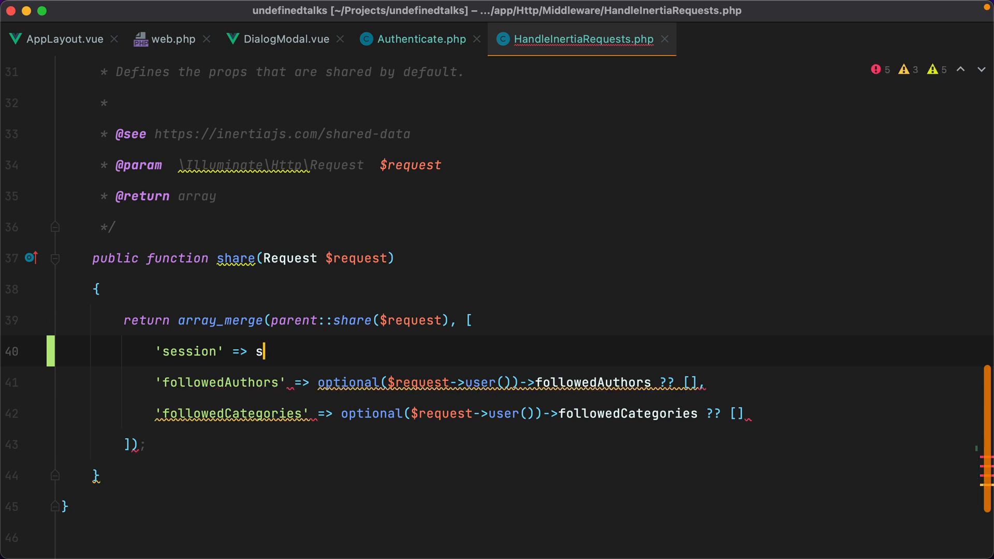
type("ession()->only([''")
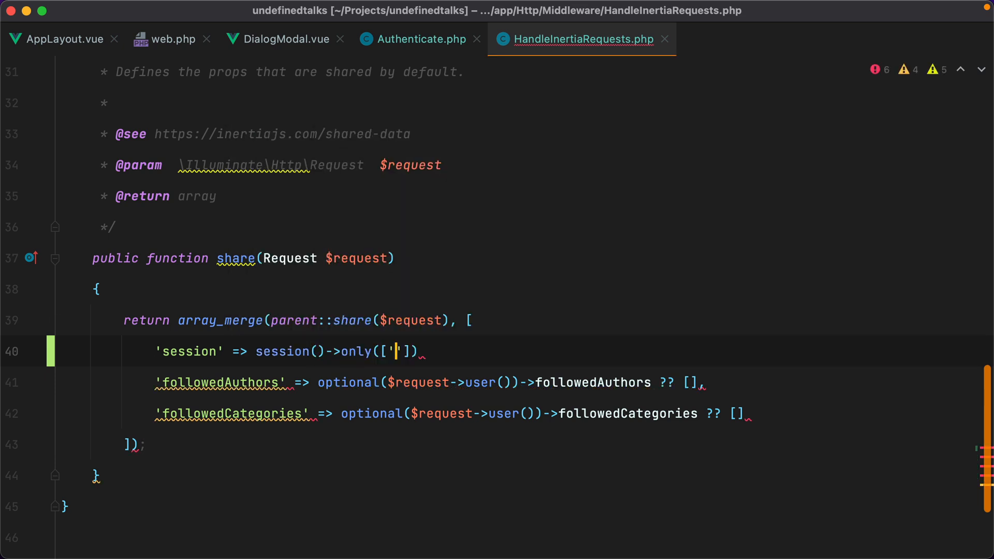
type("requireAuth")
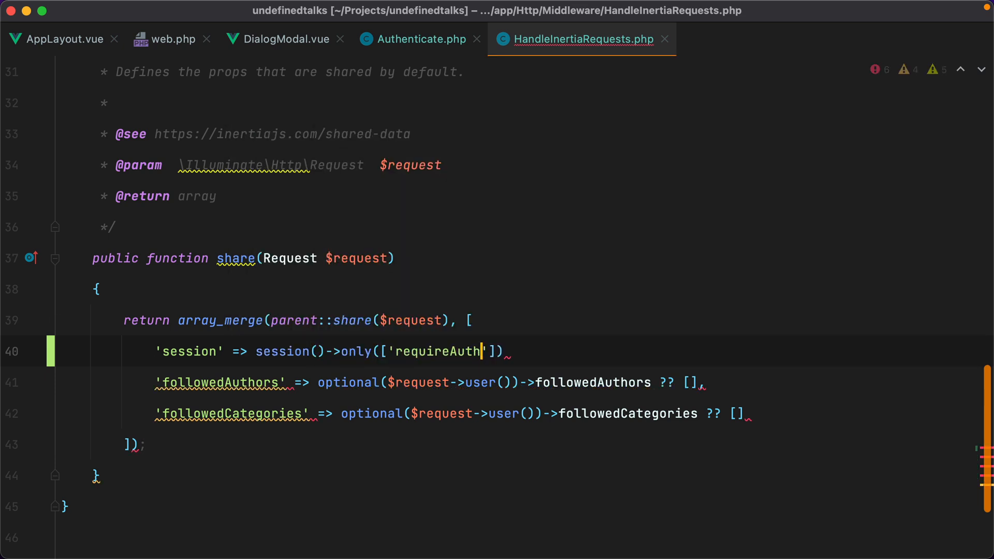
left_click(421, 39)
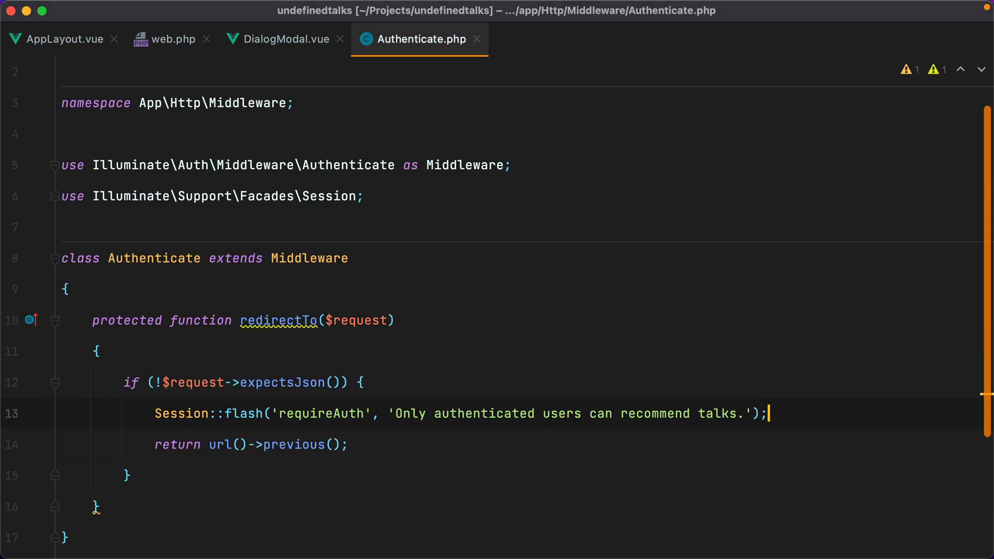
- Start a watch(() => props.session, (session) => {...}) in AppLayout.vue setup
left_click(57, 39)
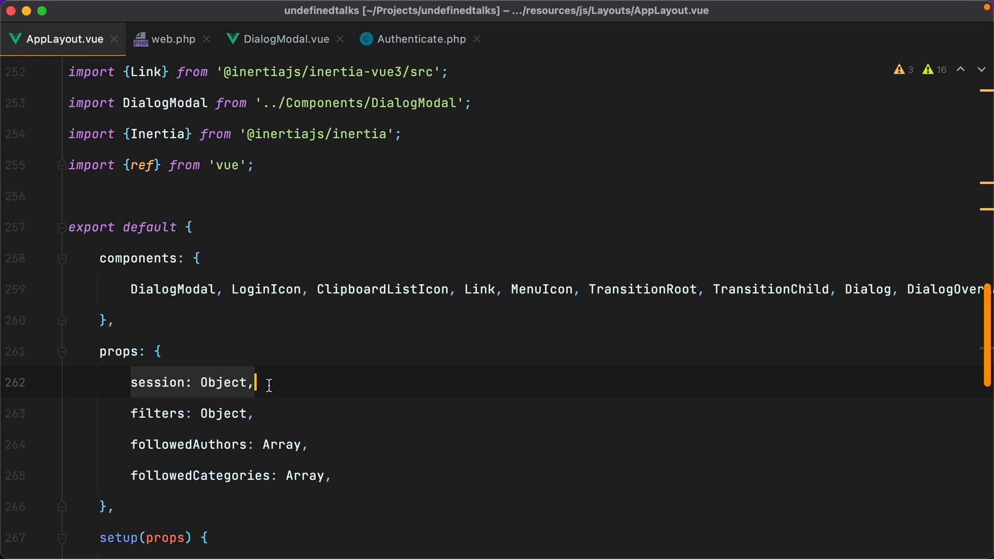
scroll("down", 3)
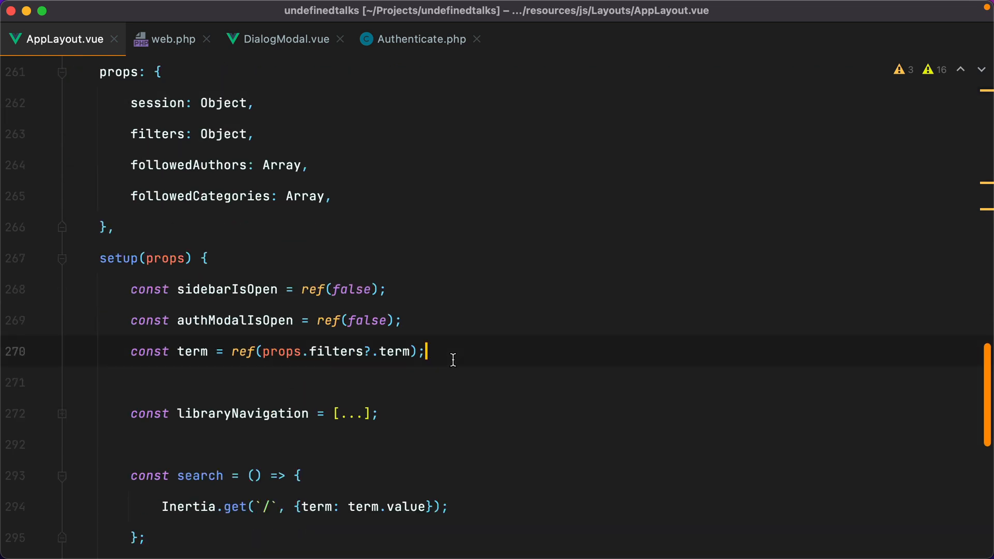
type("watch(")
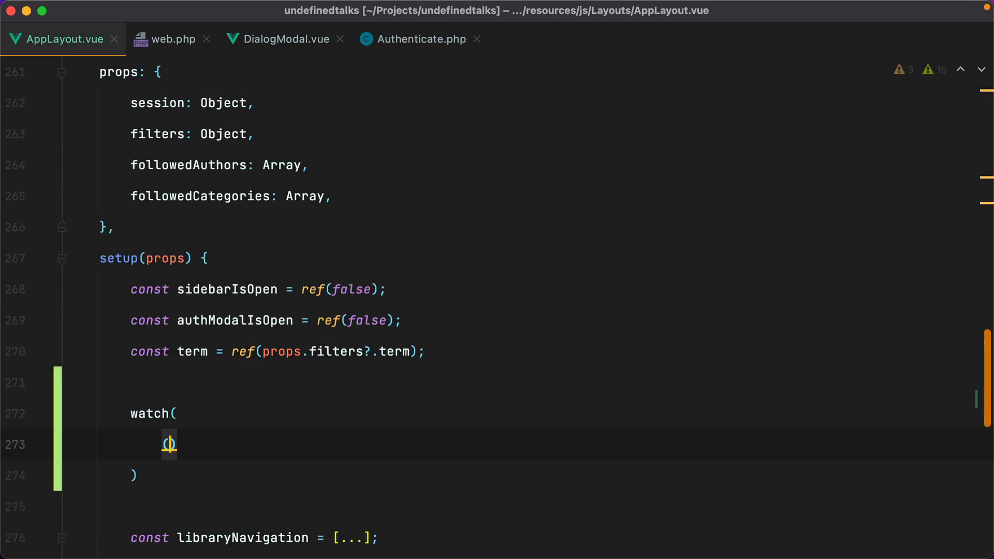
type("() => props.sessi")
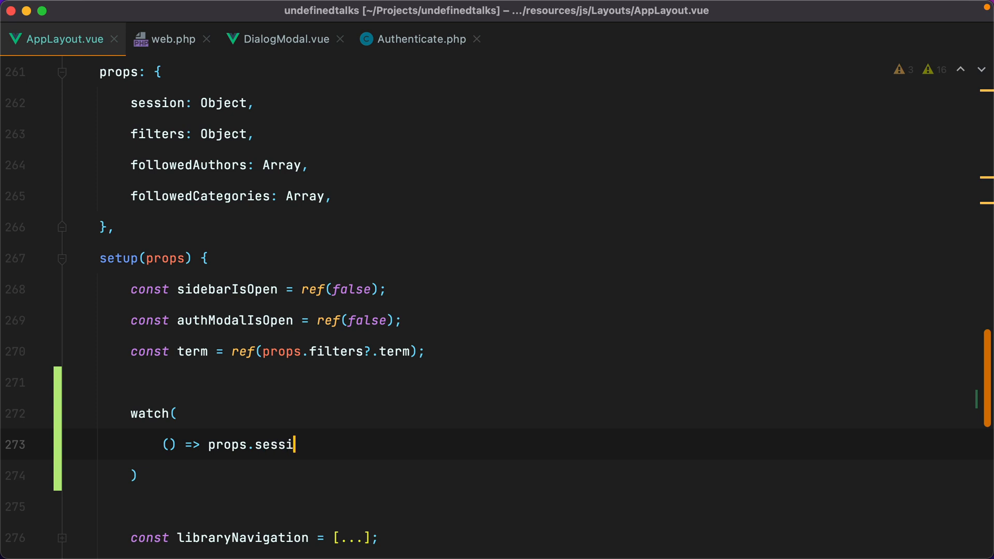
type("on,\\n()")
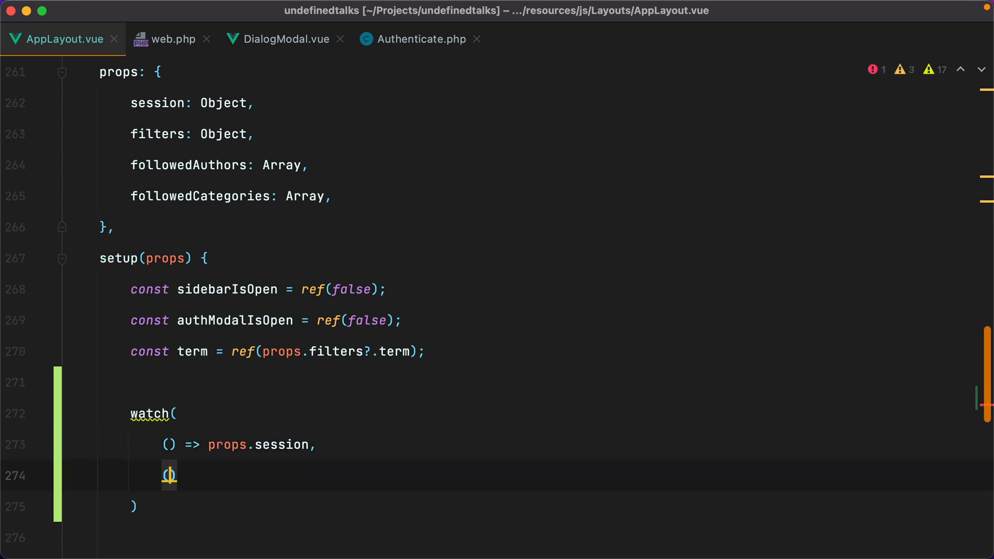
type("session")
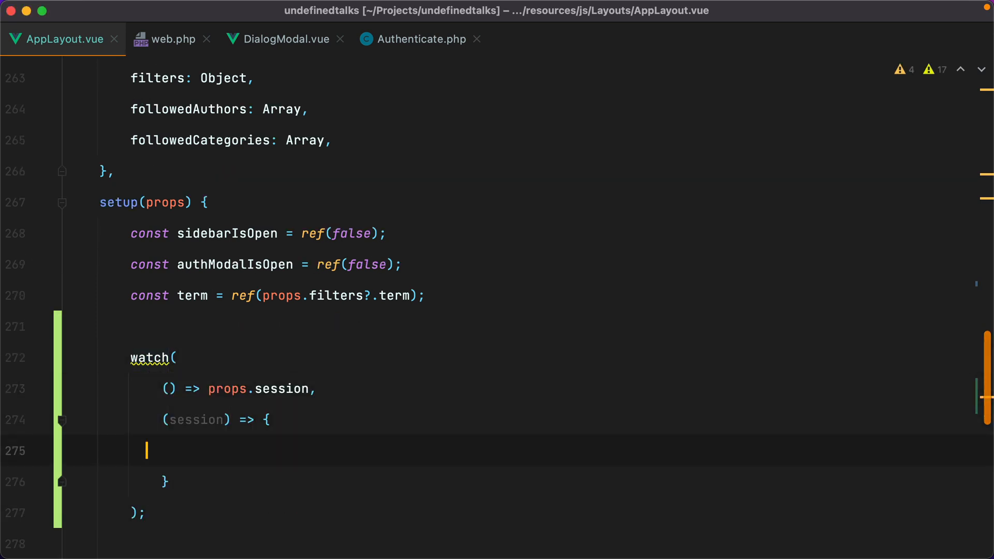
- Set authModalIsOpen.value = !!session?.requireAuth with a console.log, then test recommending as a guest
type("authModalIsOpen.value =")
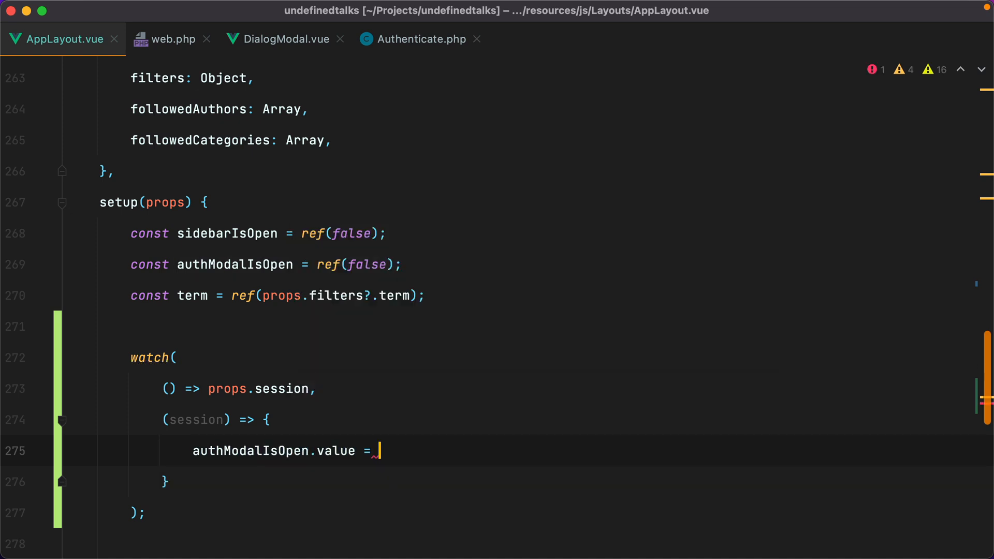
type("!!")
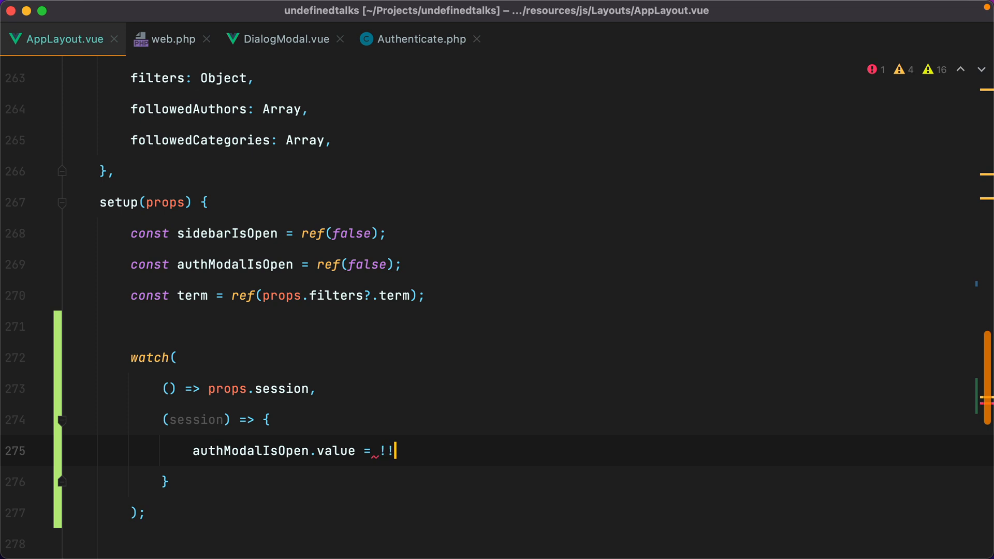
type("session?.requ")
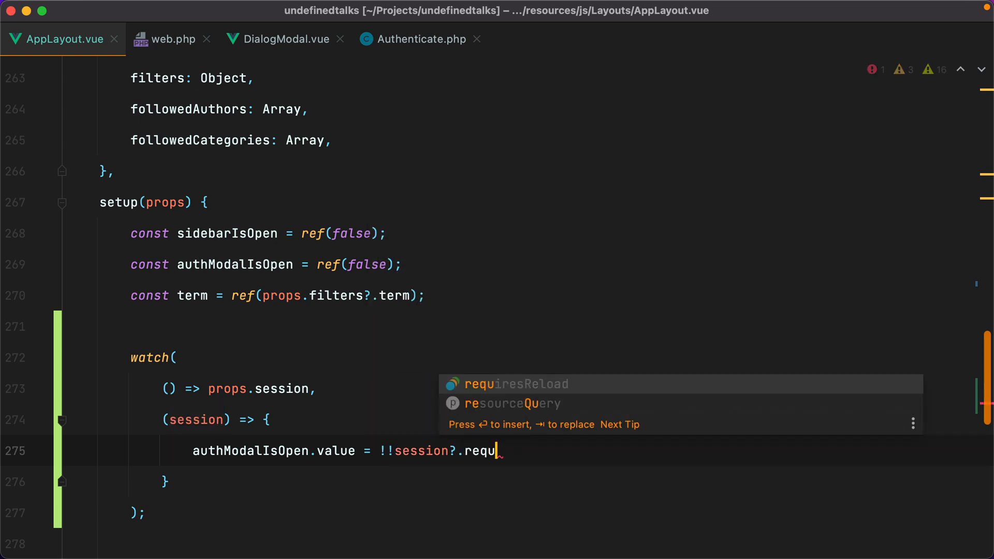
type("ireAuth;")
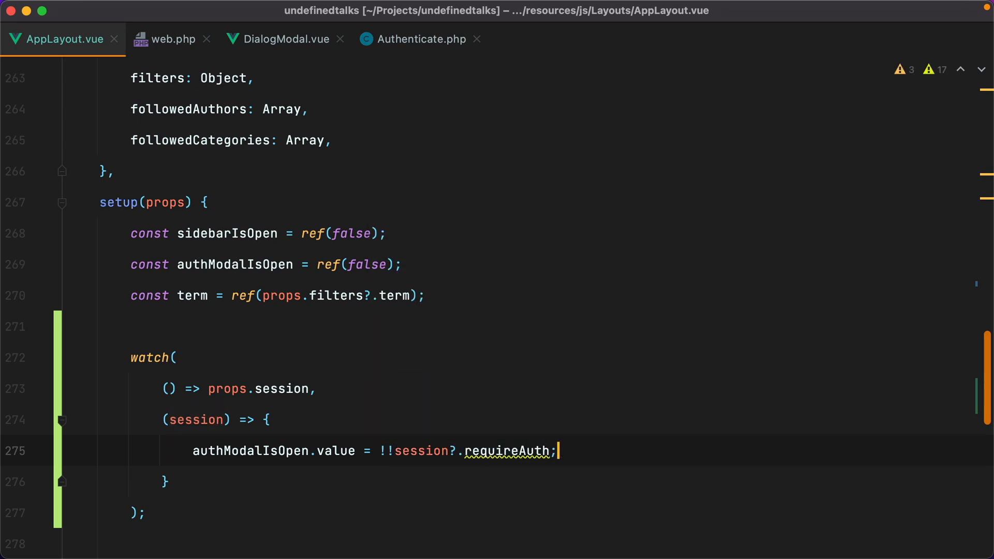
type("console.log(a")
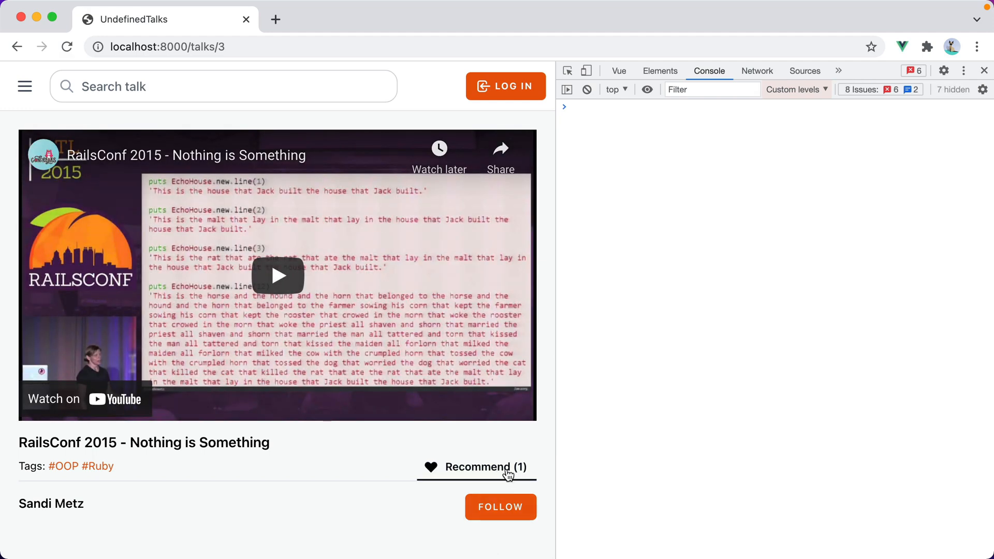
left_click(476, 467)
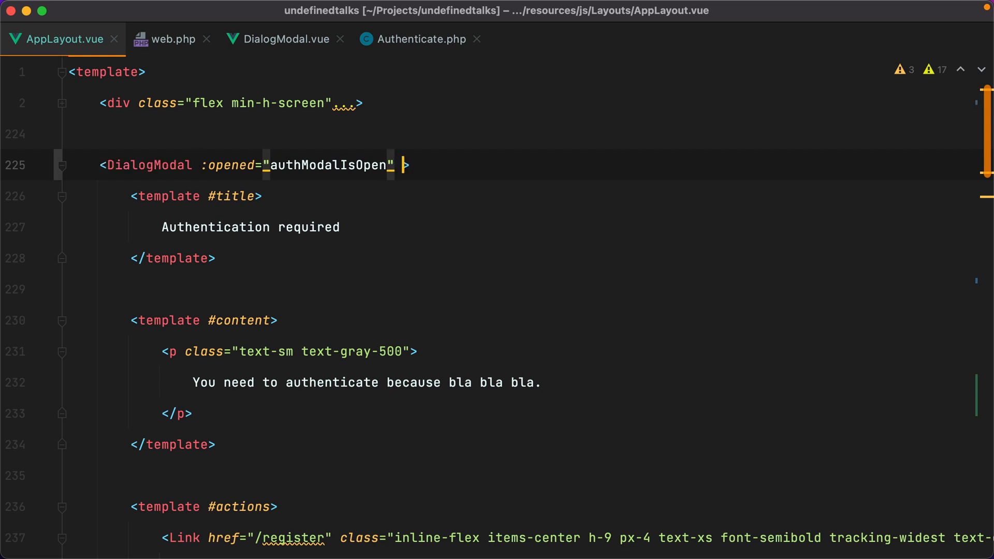
- Bind :key="authModalKey" on DialogModal and declare const authModalKey as a ref
type(":key=\"")
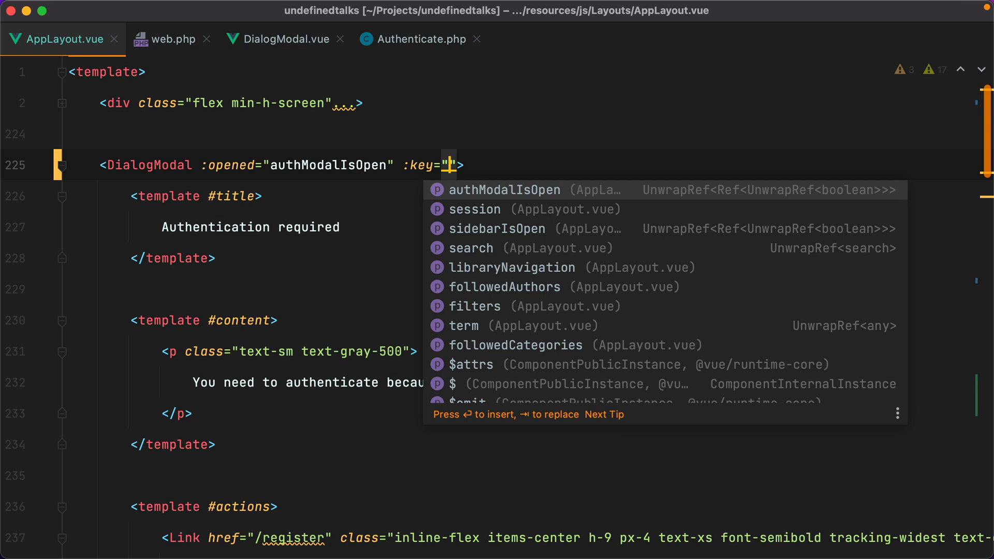
type("authModalKey")
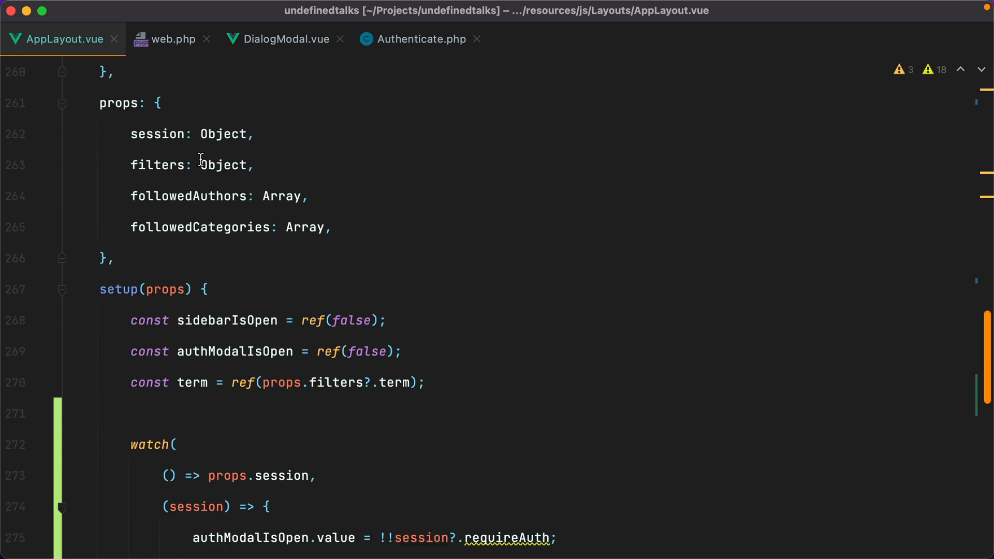
type("authModalKey")
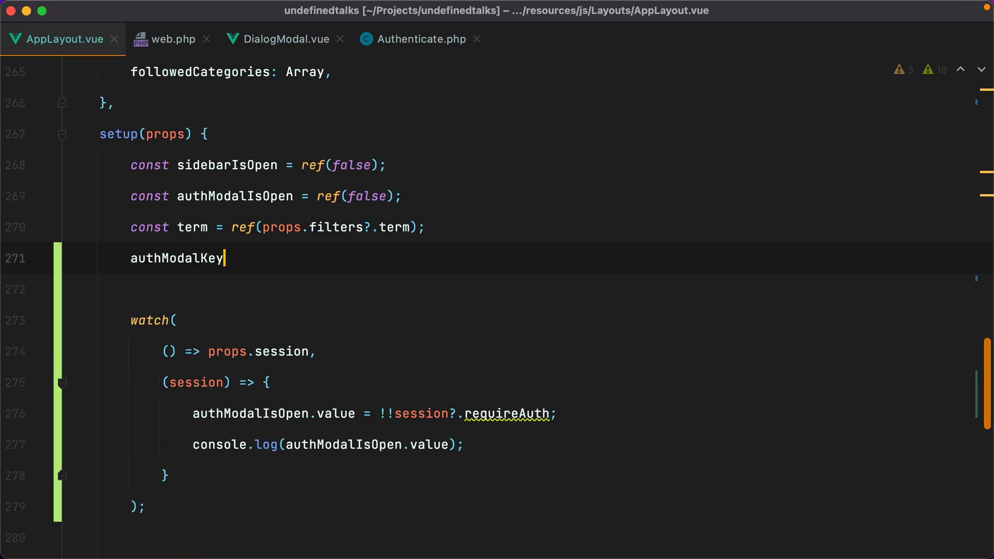
type("const authModalKey =")
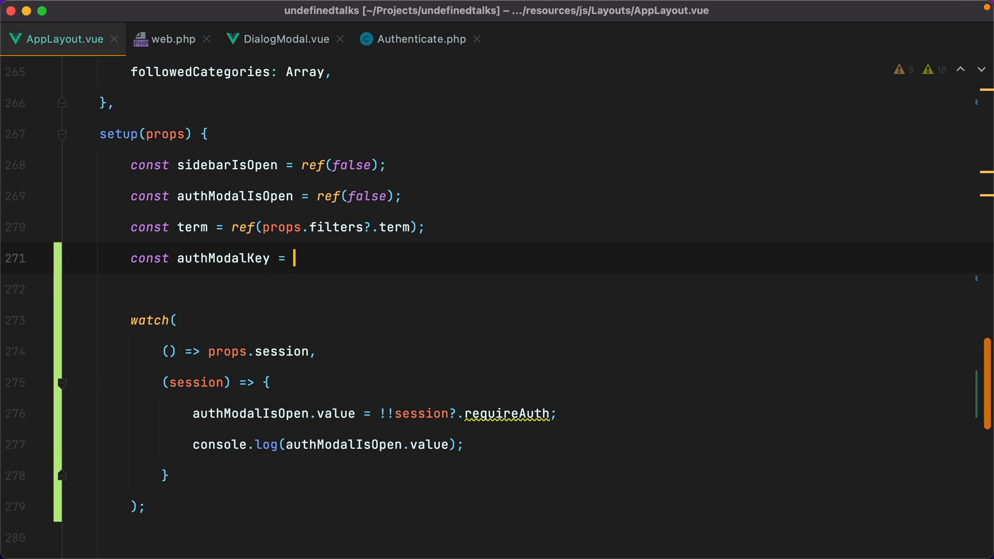
type("ref(")
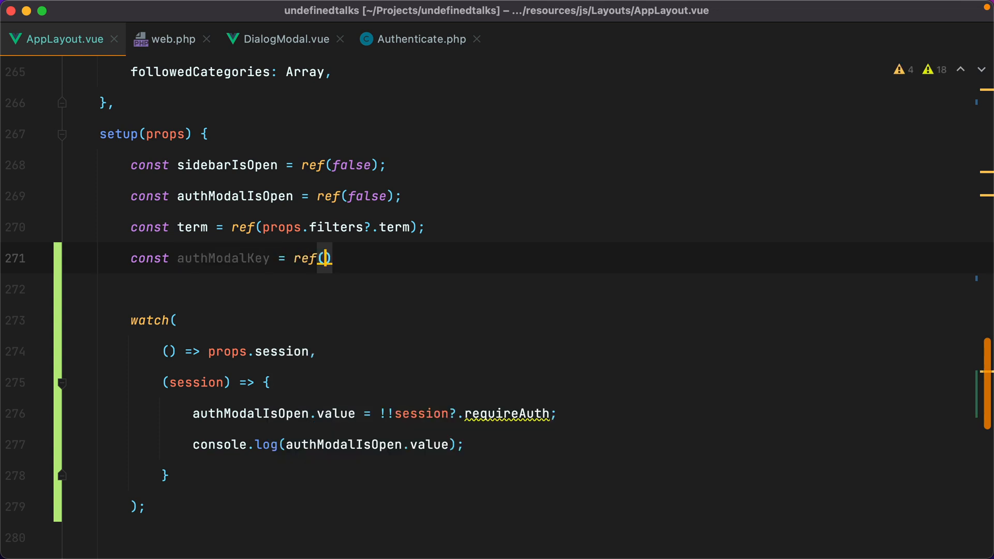
type("b")
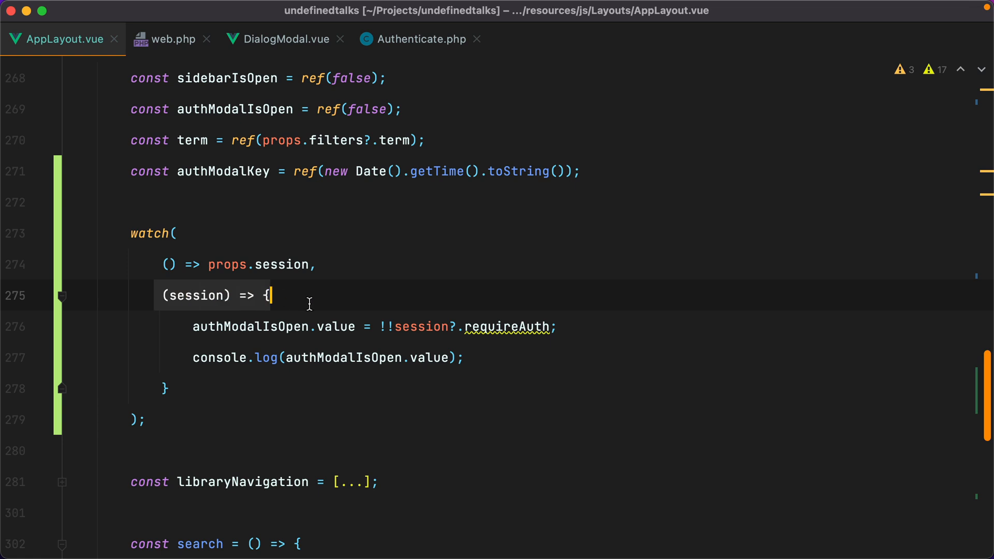
- Reset authModalKey.value to new Date().getTime().toString() inside the session watcher
type("authModalKey.value =")
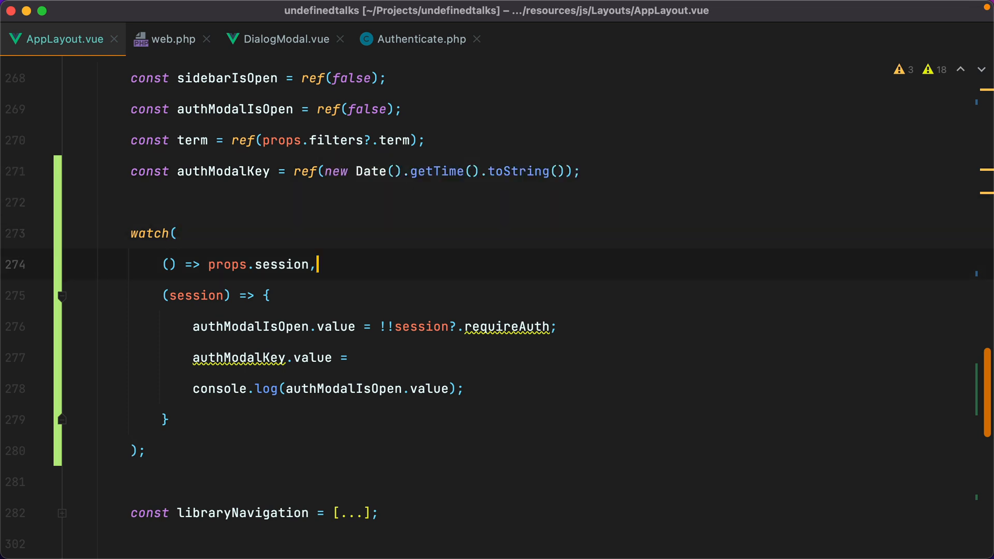
type("new Date().getTime().toString();")
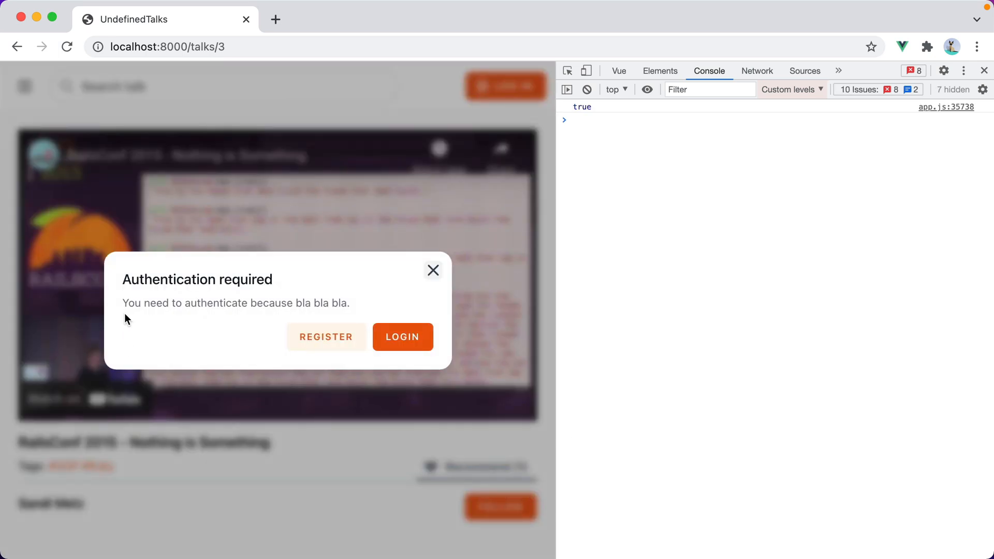
- Select the timestamp expression to start an authModalMessages constant
left_click_drag(123, 302, 349, 303)
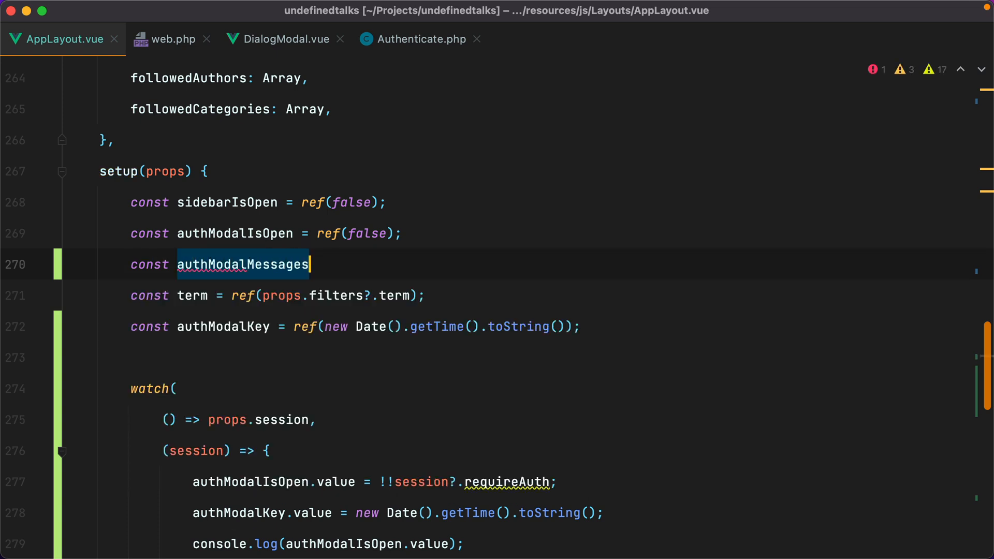
- Declare authModalMessages = ref('') and set its value from session?.requireAuth in the watcher
type("= ref('');")
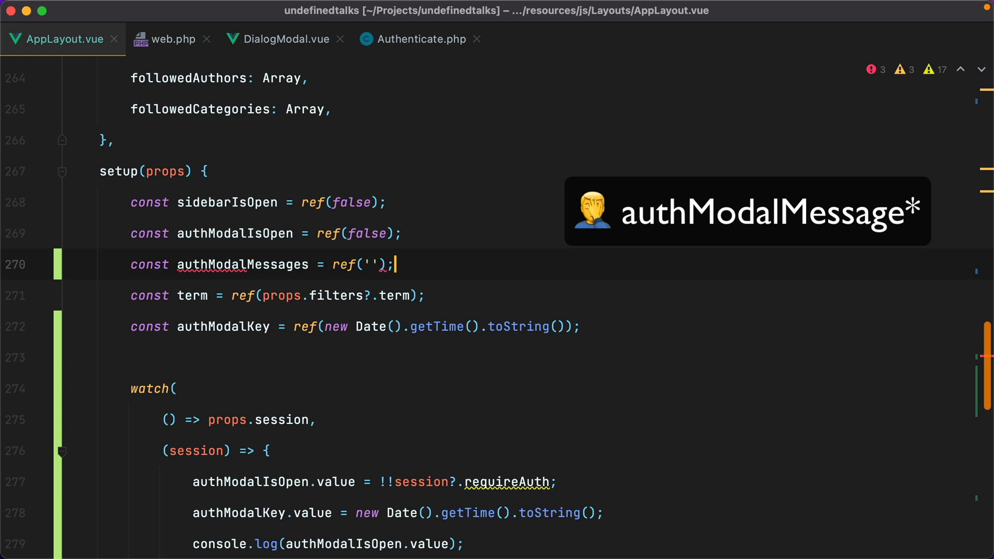
double_click(242, 265)
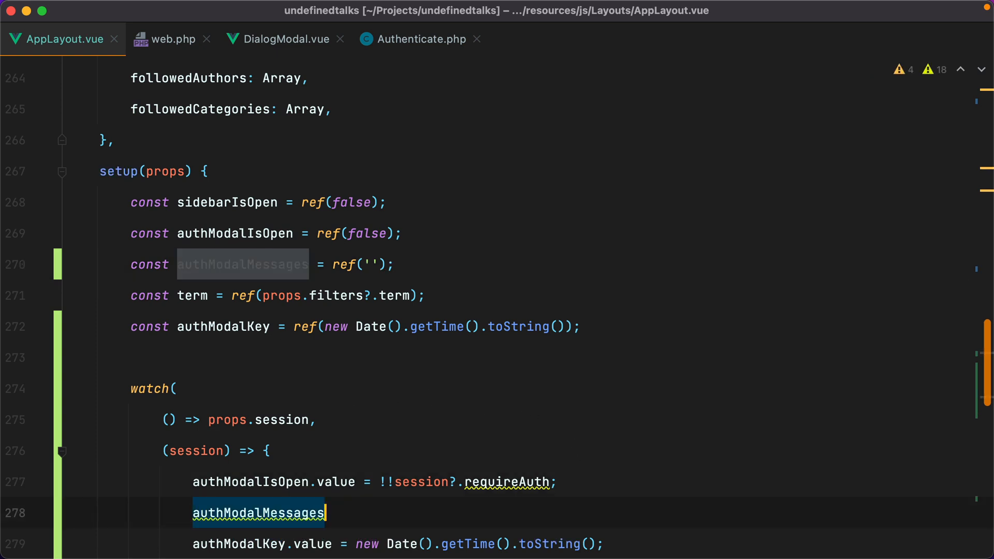
type(".value = s")
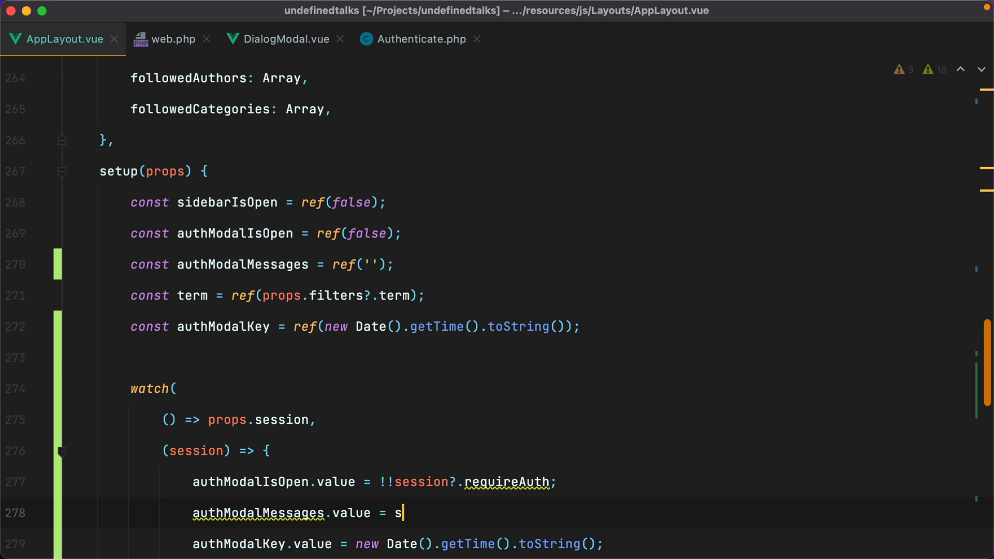
type("ession?.requreAuth;")
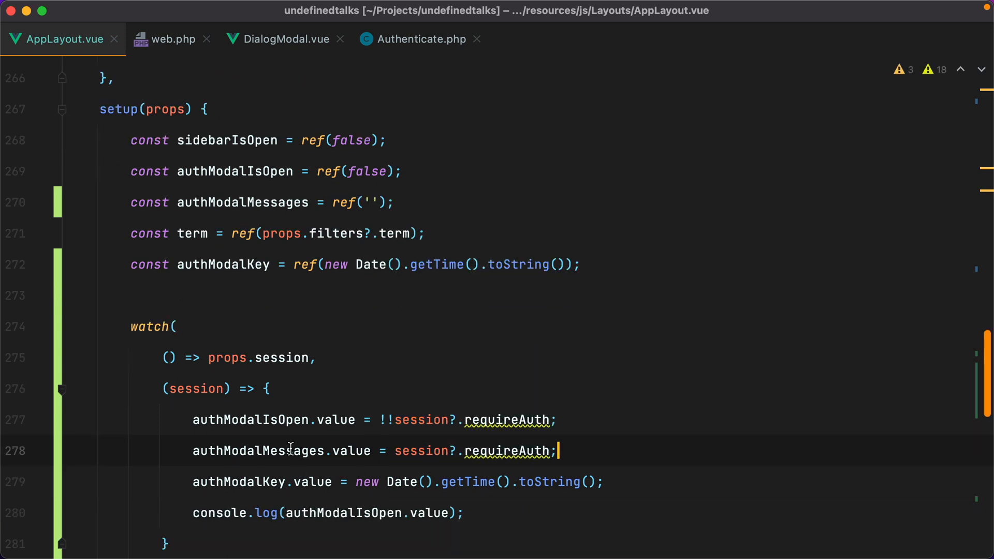
scroll("down", 3)
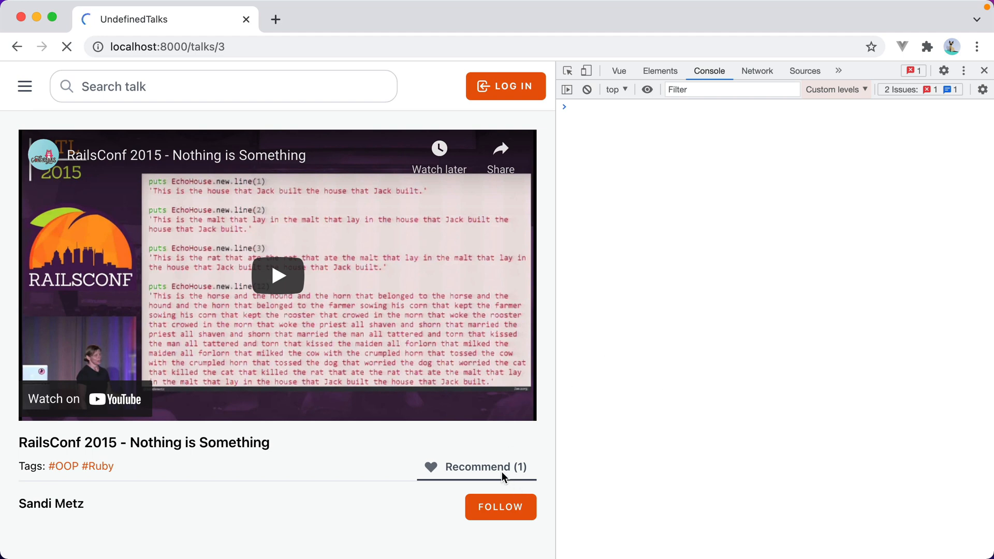
- Recommend the RailsConf 2015 talk while logged out to trigger the modal
left_click(485, 467)
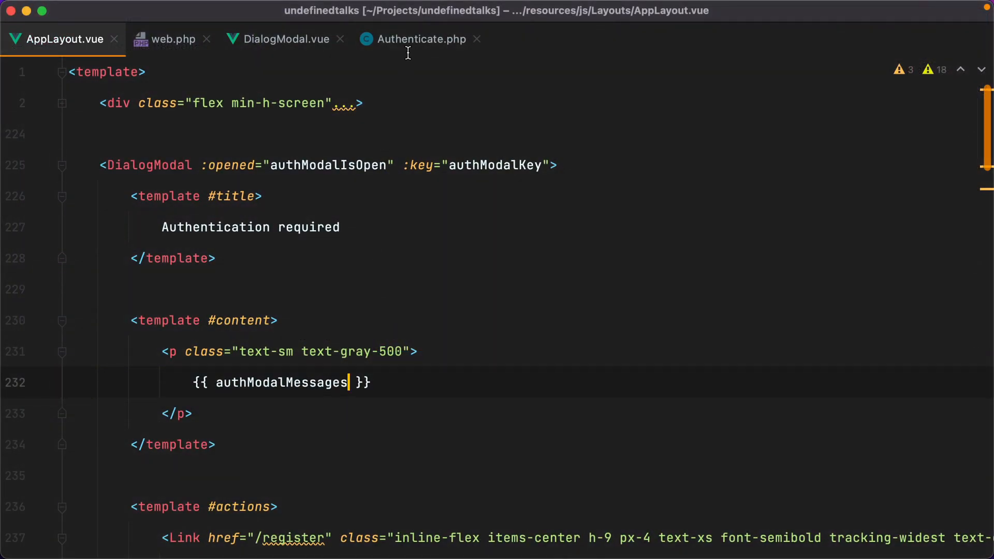
- Review the route names in web.php's auth middleware group, then return to Authenticate.php
left_click(422, 40)
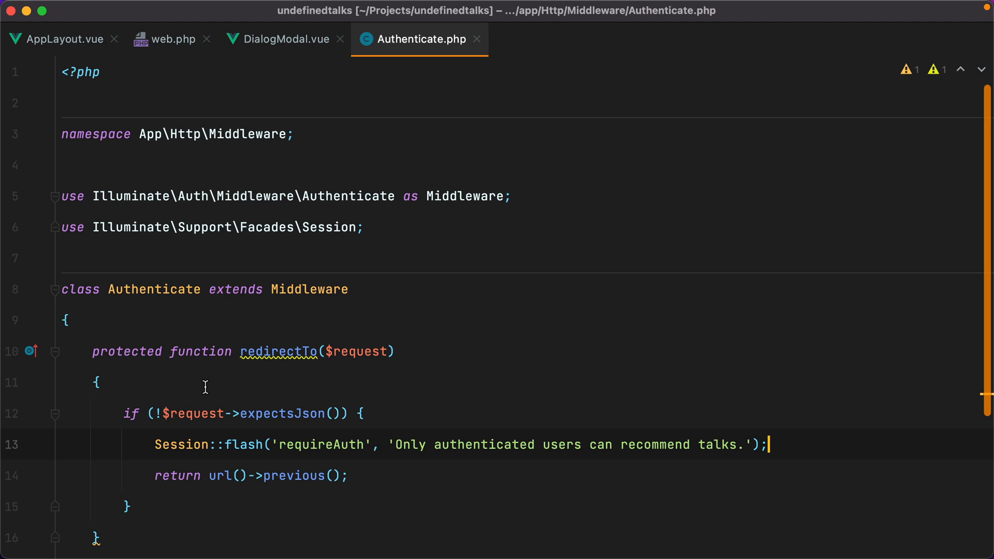
mouse_move(829, 449)
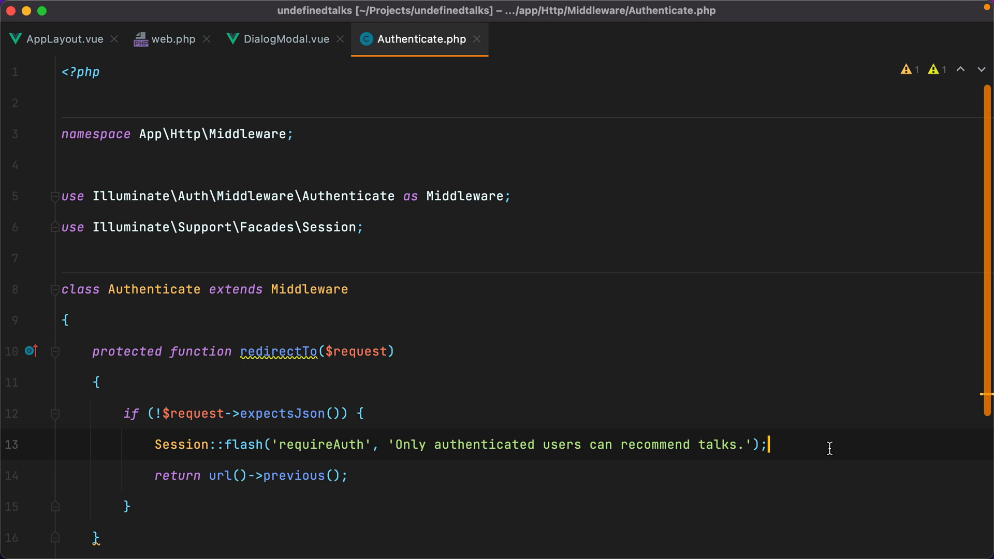
left_click(174, 39)
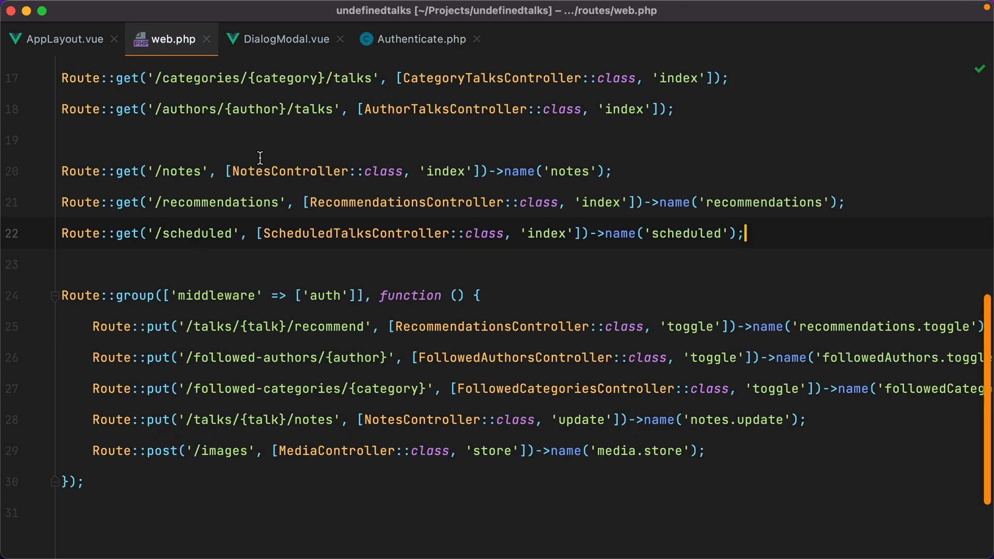
double_click(769, 326)
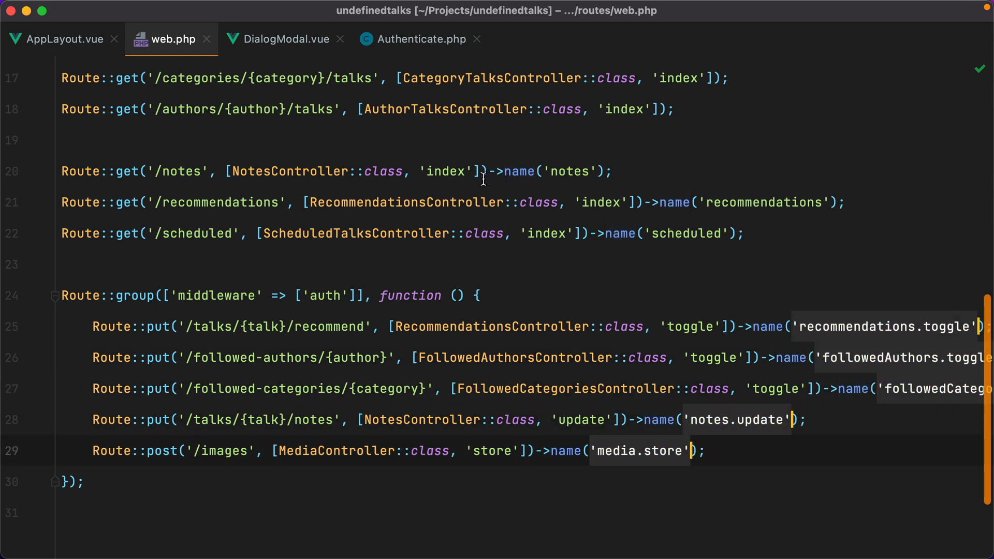
left_click(421, 39)
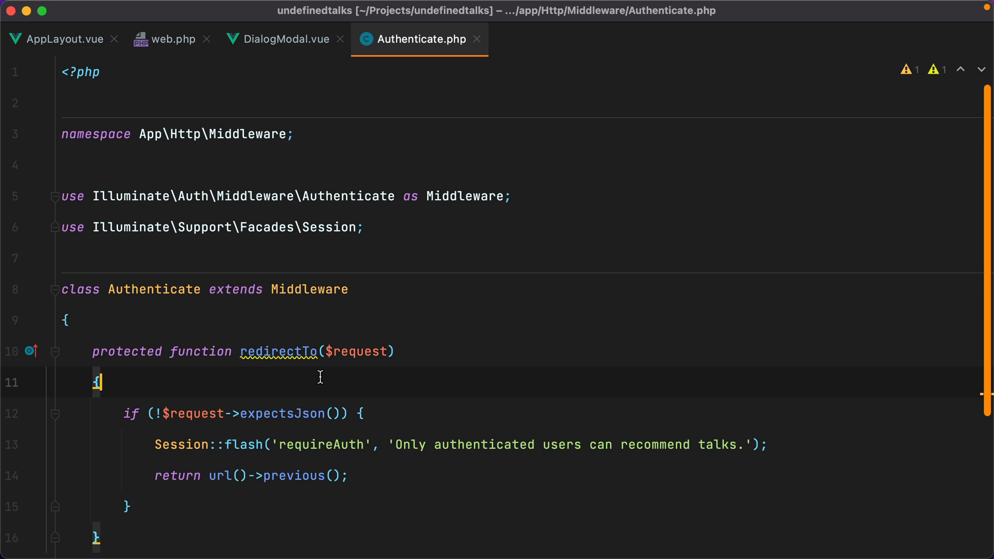
- Add a $reasons array mapping route names to messages like 'Only authenticated users can upload images.'
key("Enter")
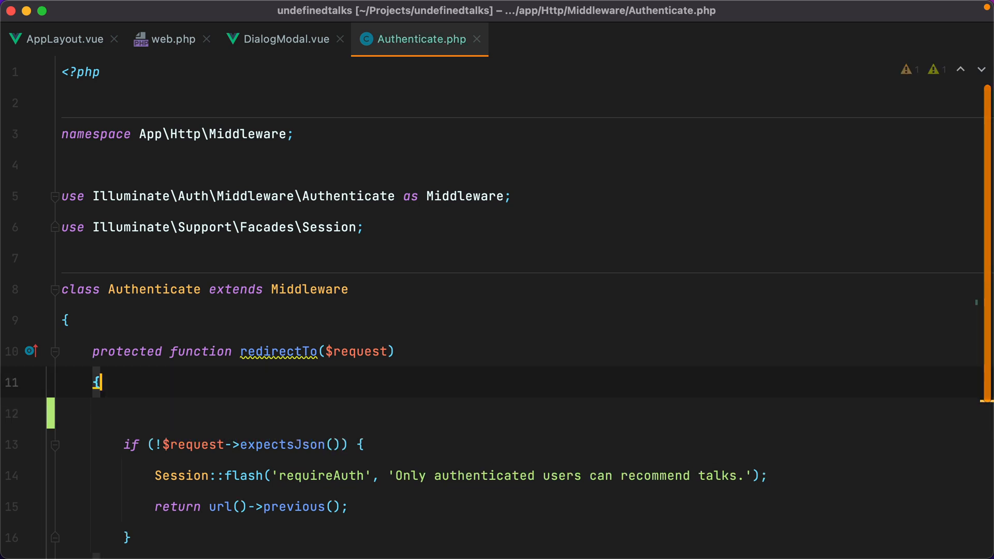
type("$reasons = []")
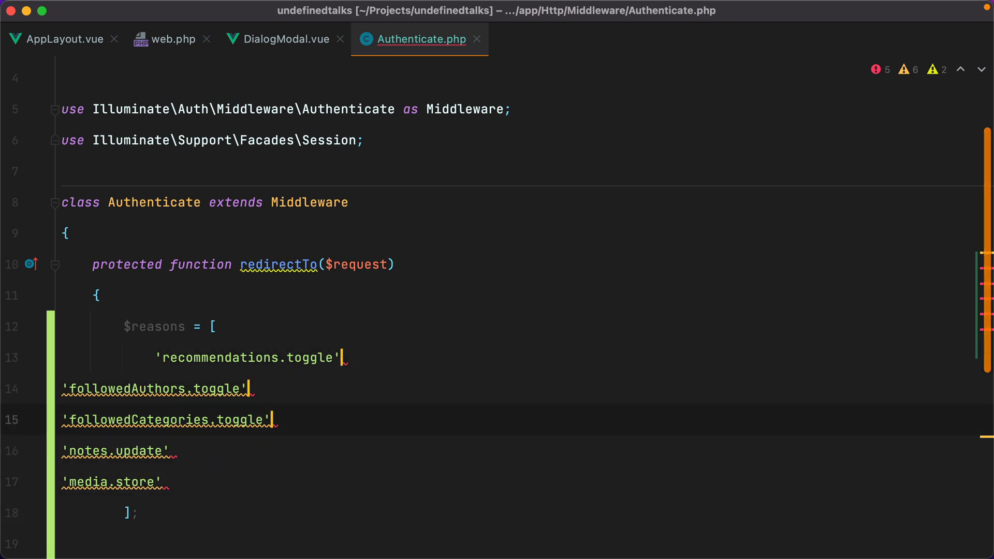
type("=> '',")
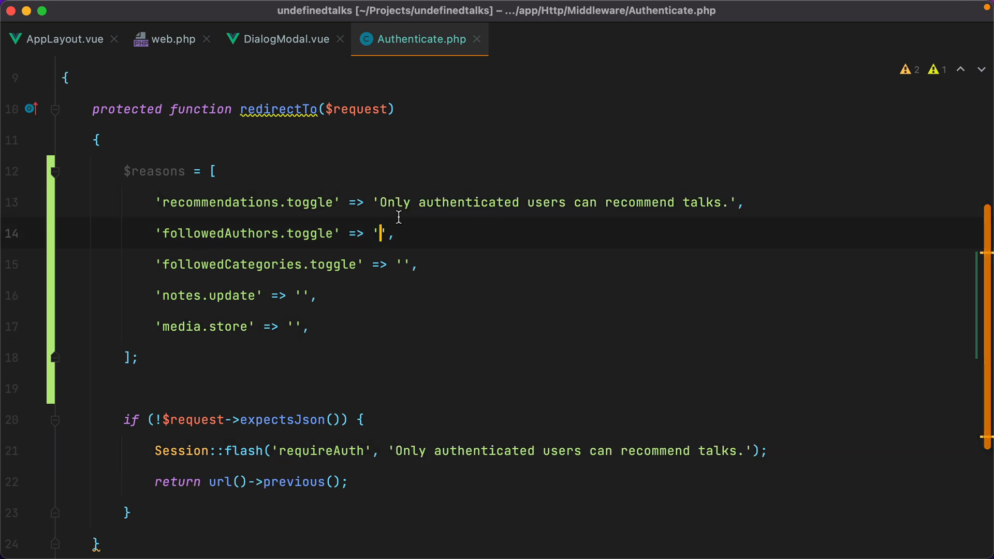
type("Only authenticated users can follow categories")
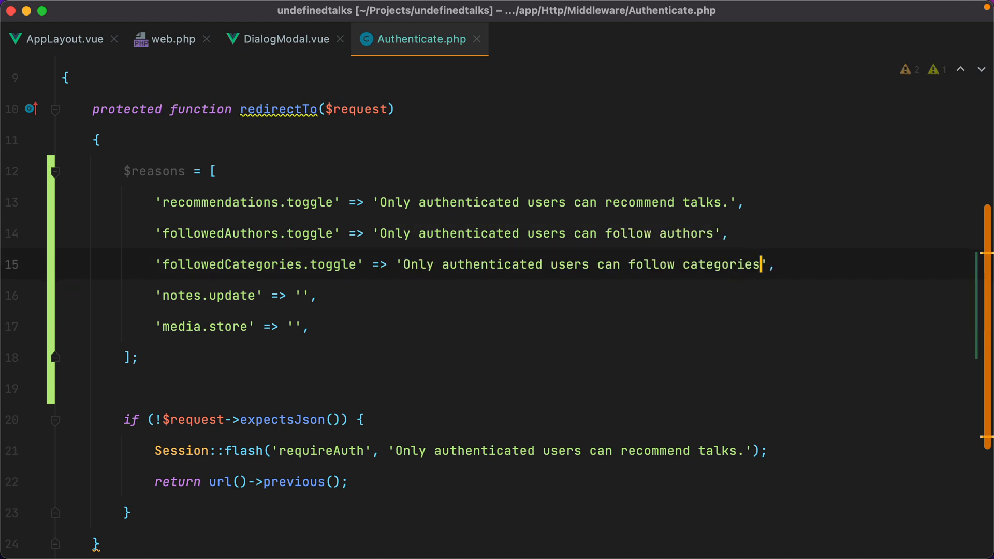
type("Only authenticated users can update notes.")
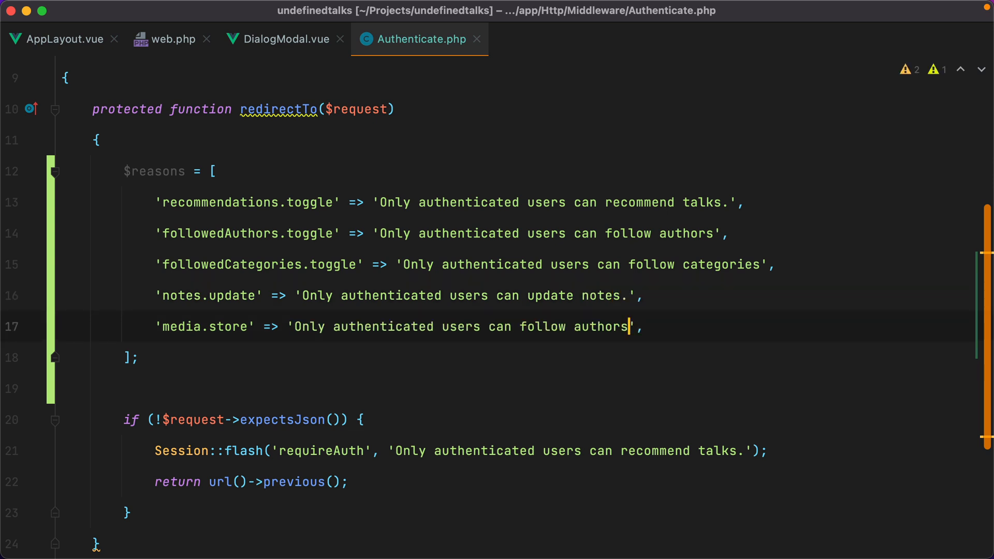
type("upload images.")
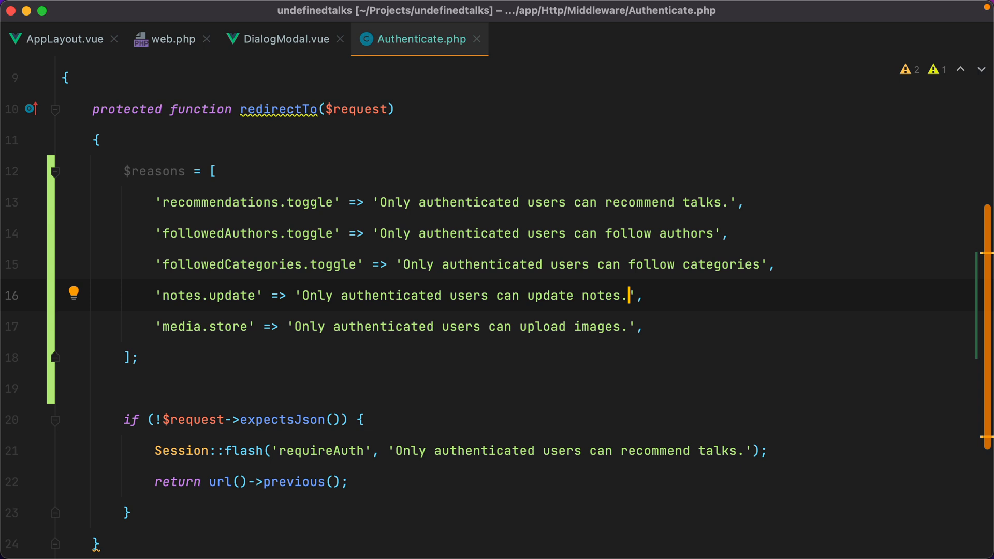
mouse_move(542, 356)
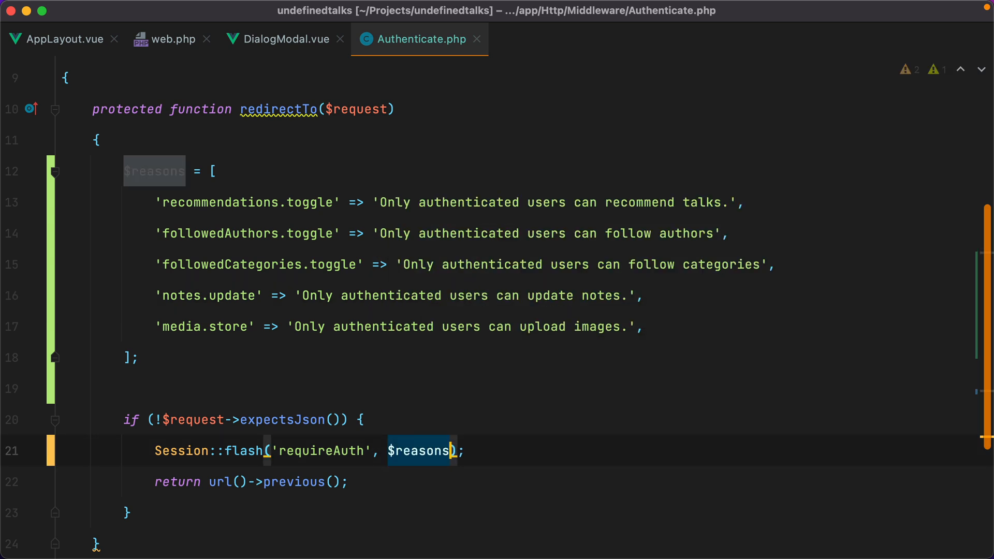
- Flash $reasons[$request->route()->getName()] ?? a default 'Only auth...' message
type("[$request->rout")
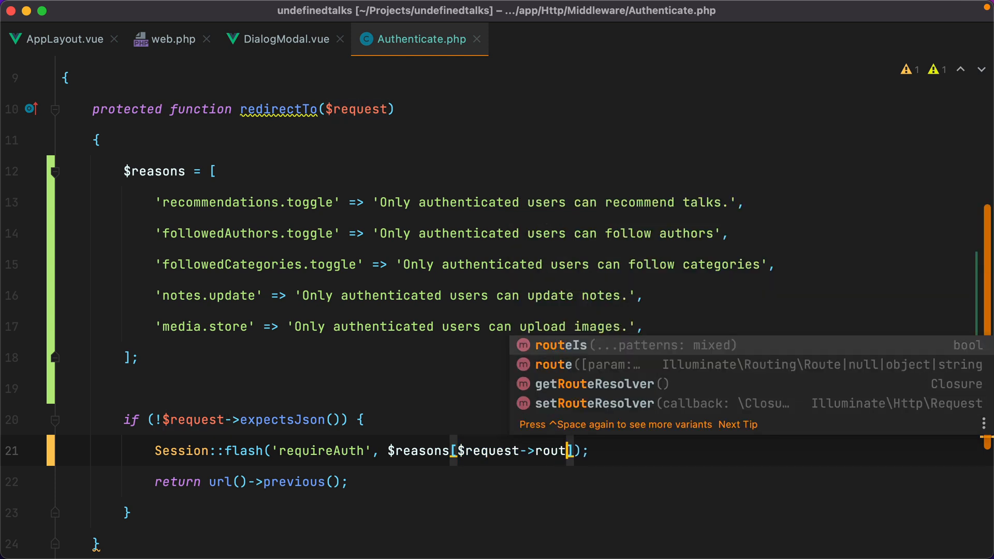
type("()->getName()")
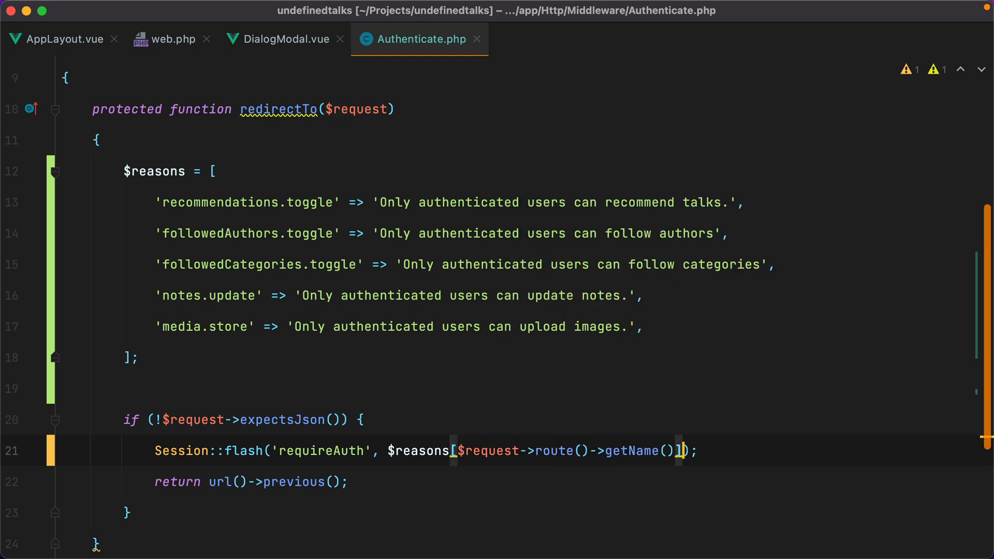
type("?? 'Only auth'")
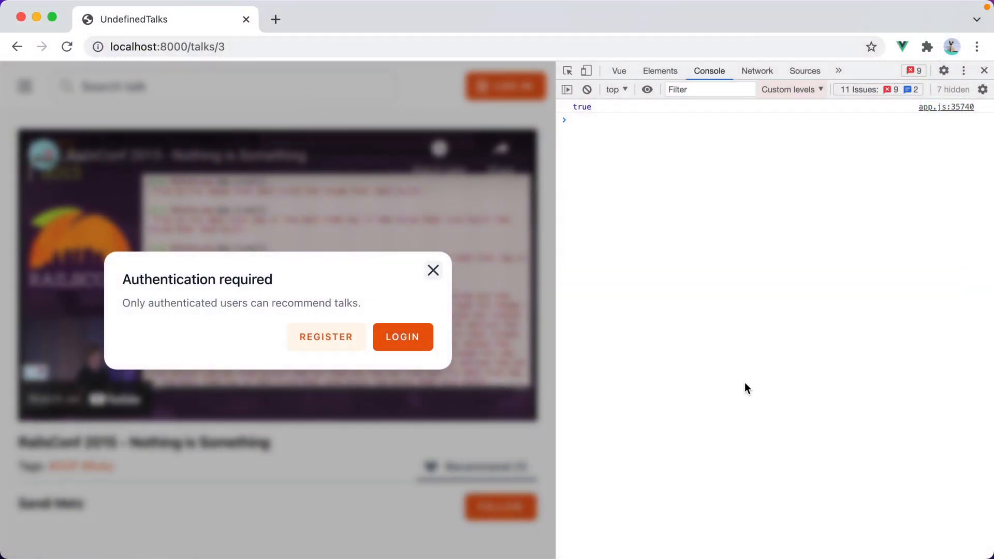
- Read and dismiss the talk's authentication modal, then try following the author as a guest
left_click(433, 270)
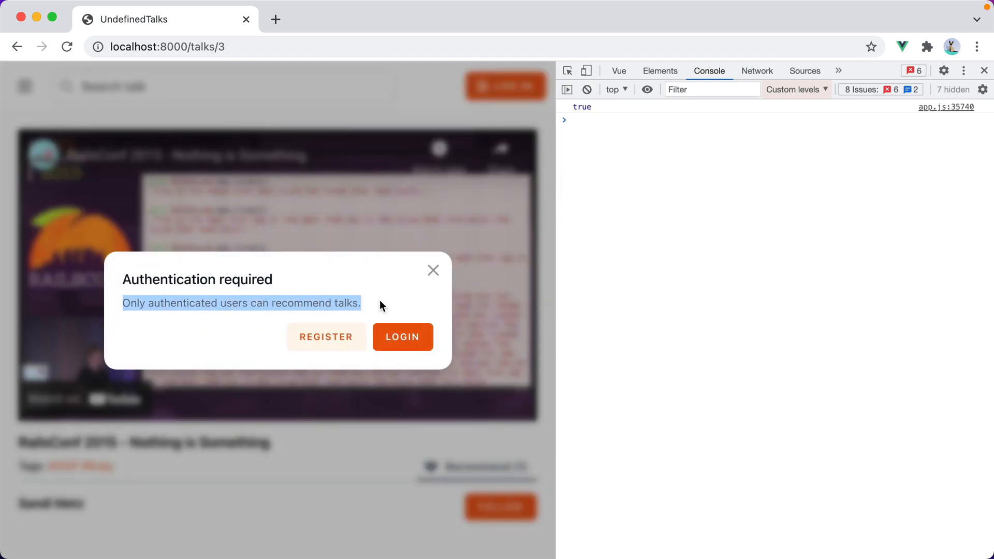
left_click(433, 271)
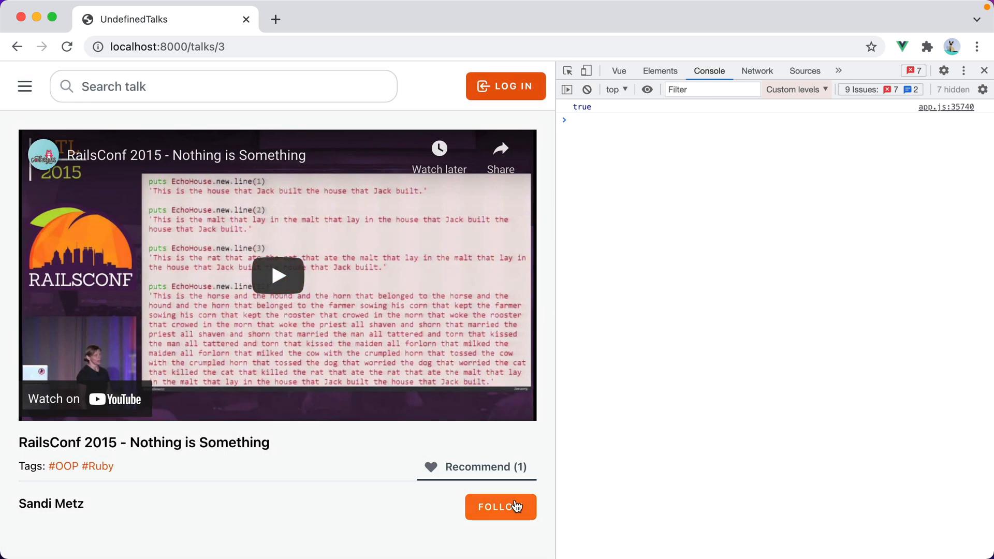
left_click(502, 507)
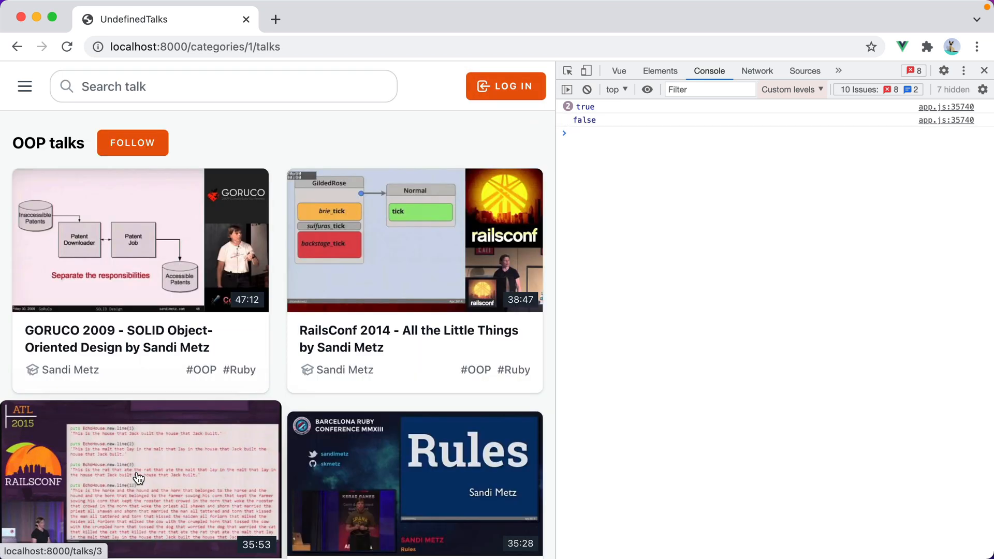
- Check the follow-categories and recommend-SOLID-talk modals each show their own guest message
left_click(132, 143)
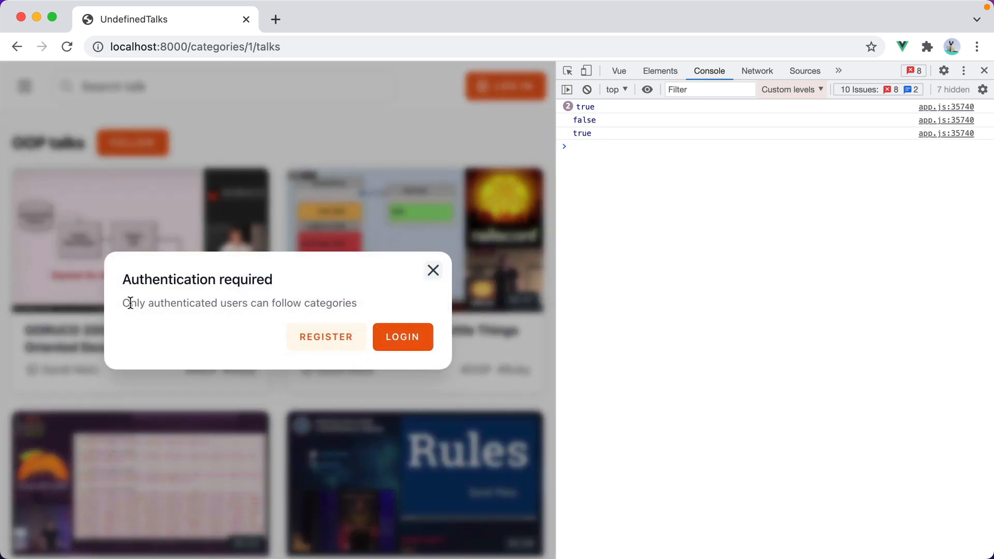
left_click_drag(153, 304, 357, 304)
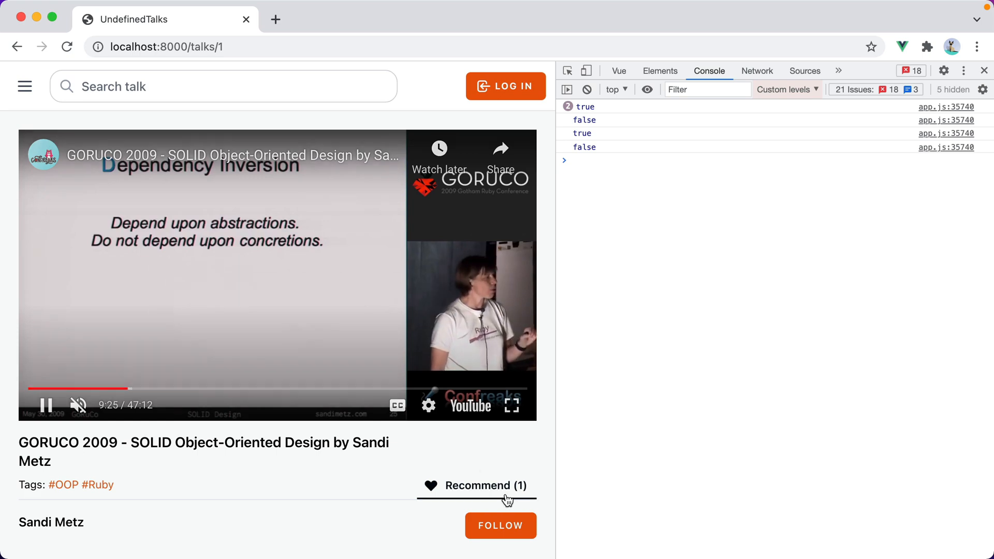
left_click(485, 486)
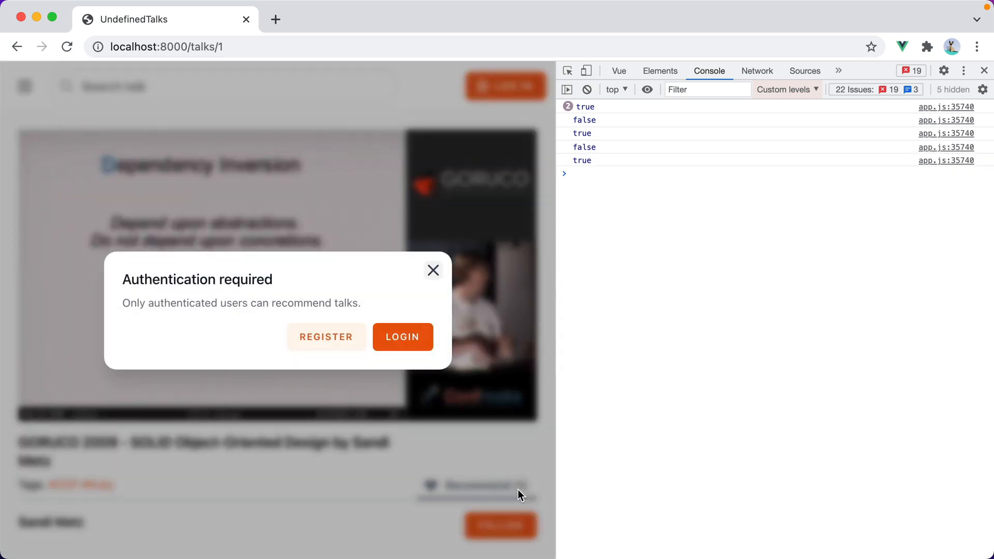
left_click(433, 270)
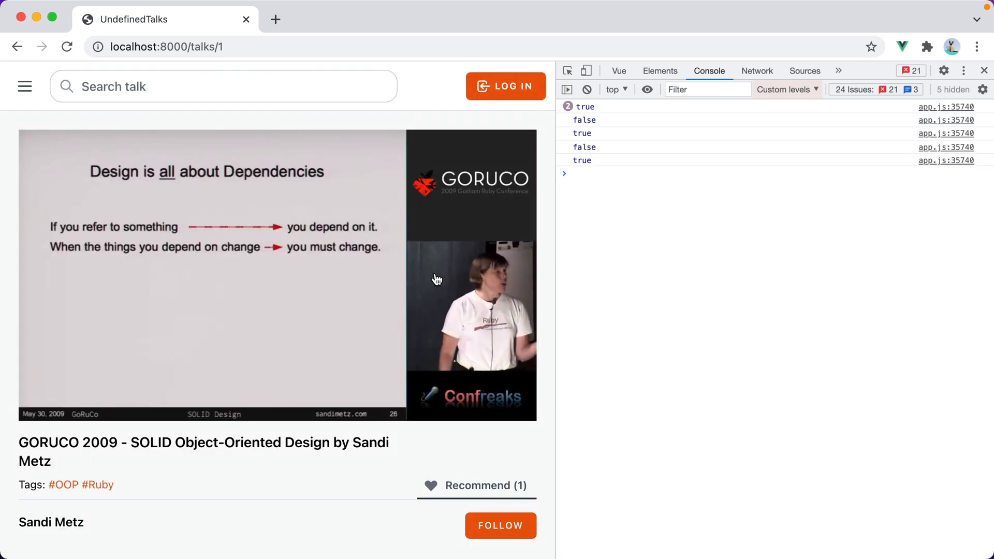
left_click(476, 486)
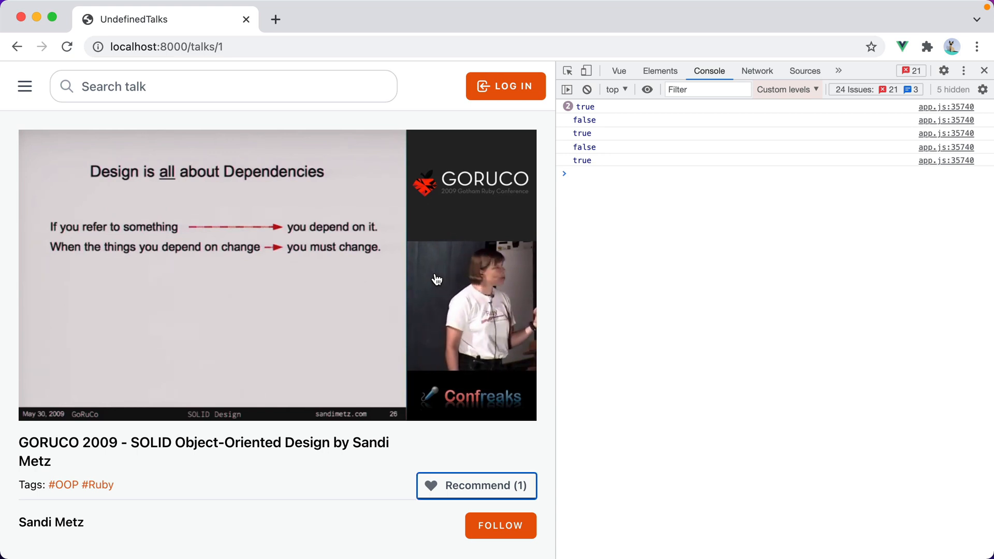